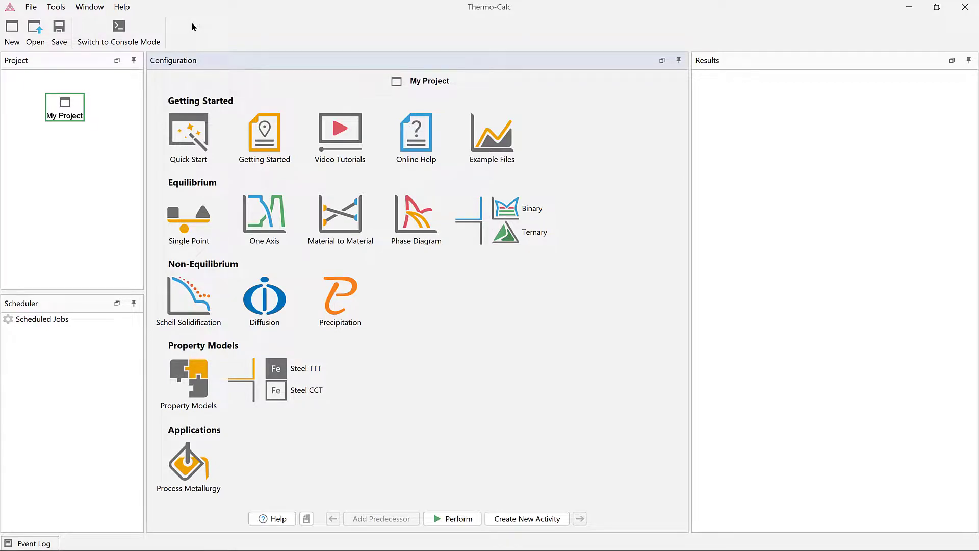
# - Add a One Axis equilibrium template to My Project
pyautogui.click(119, 27)
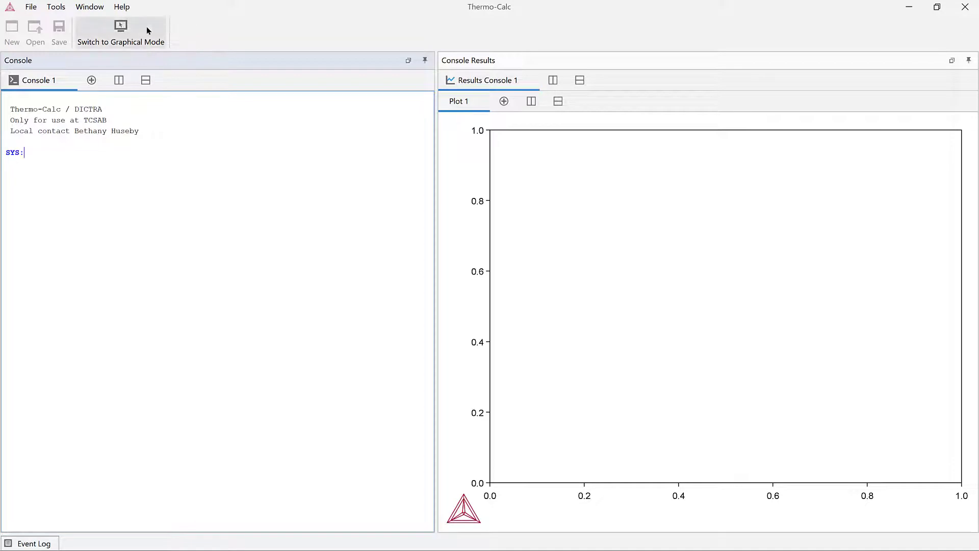
pyautogui.click(121, 28)
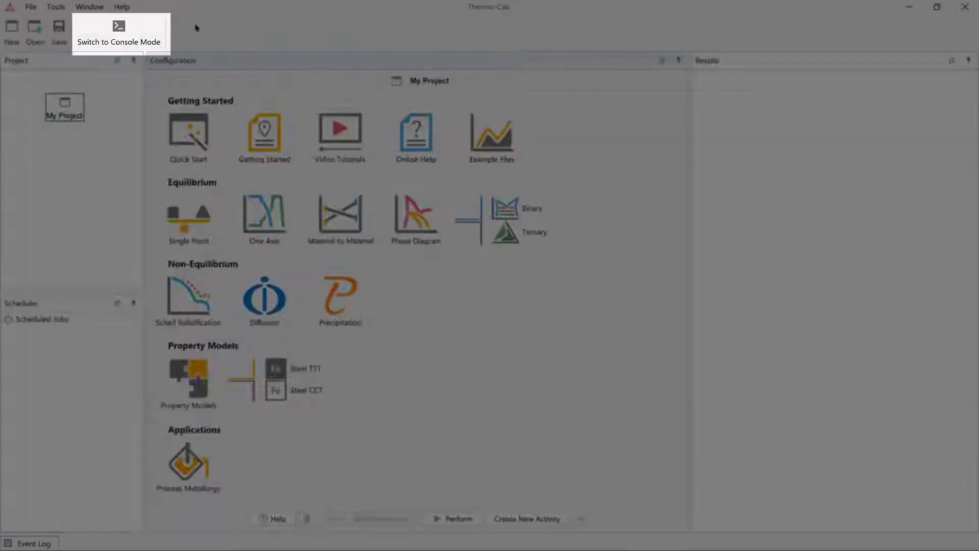
pyautogui.moveTo(409, 298)
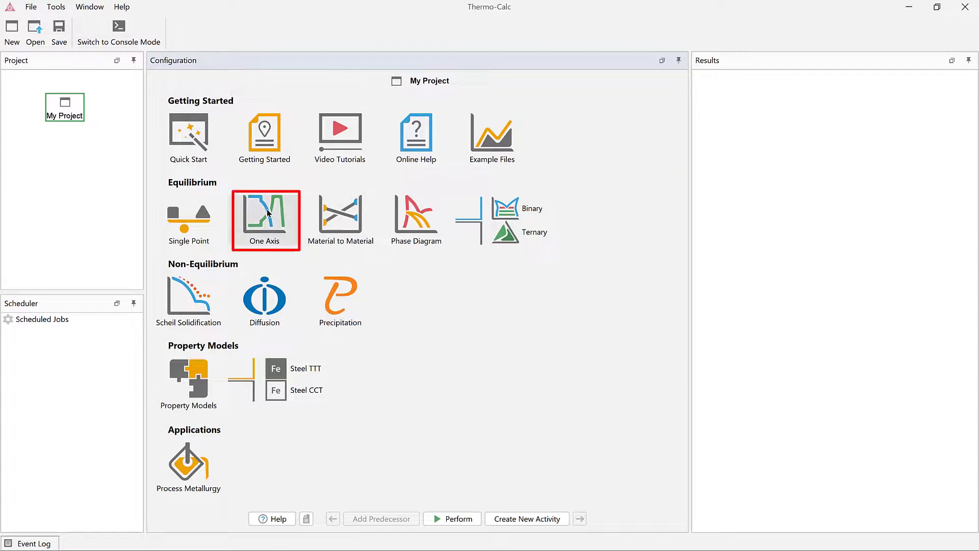
pyautogui.doubleClick(264, 220)
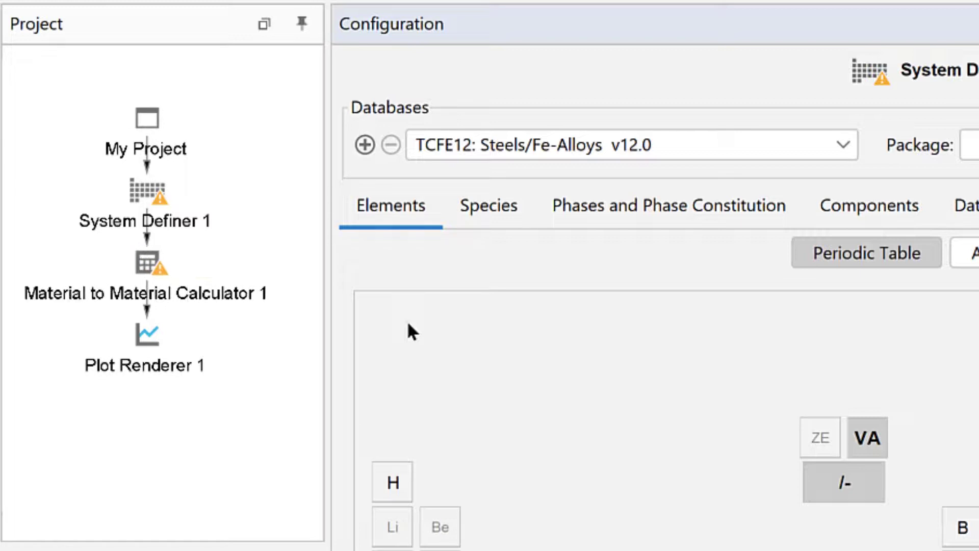
pyautogui.click(145, 198)
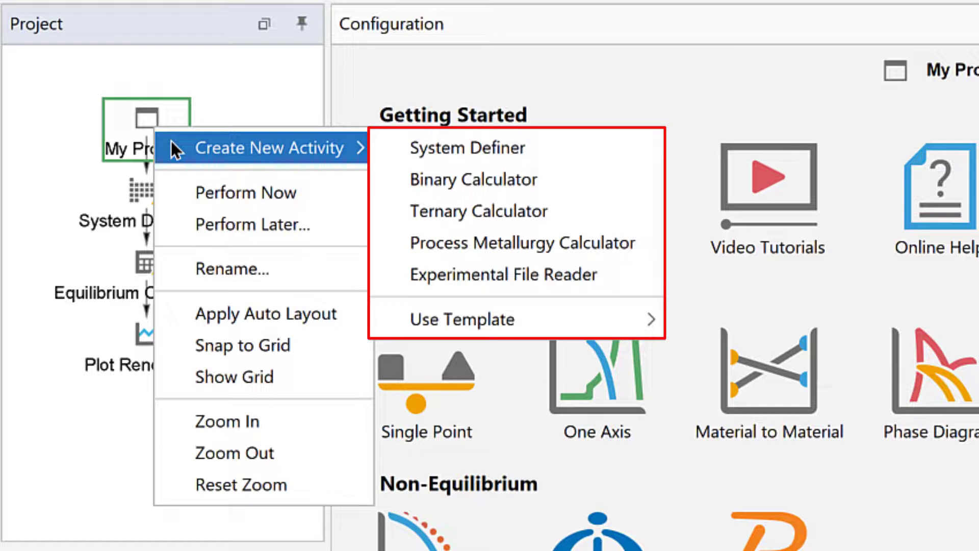
pyautogui.moveTo(465, 147)
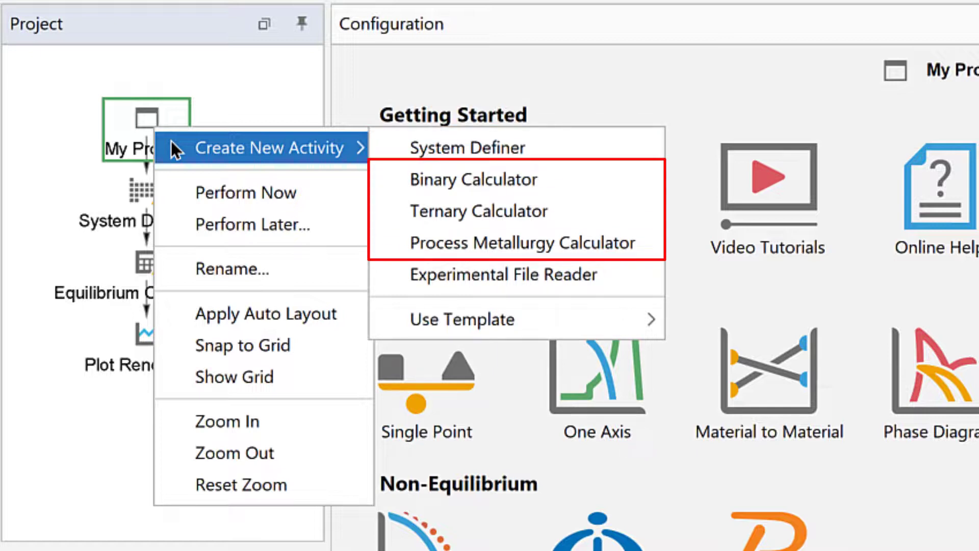
pyautogui.moveTo(502, 275)
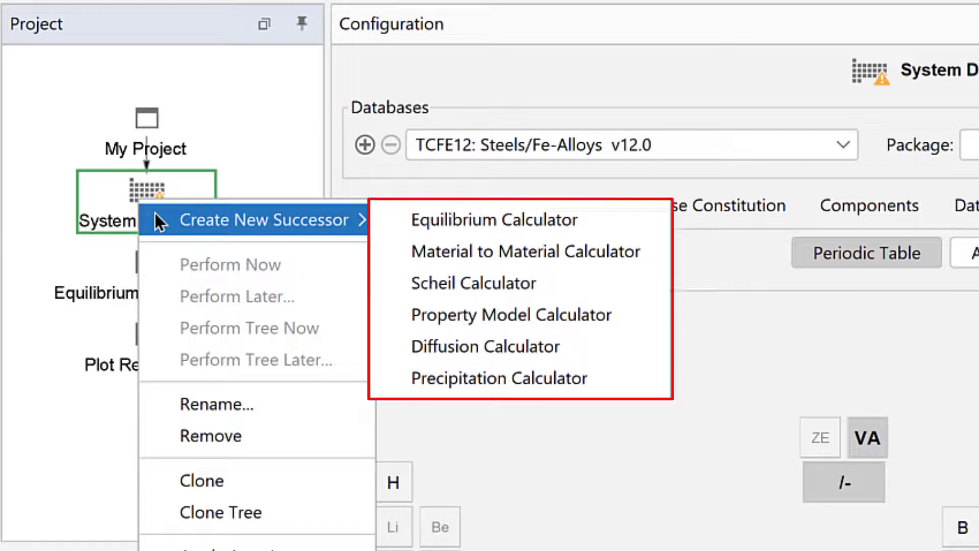
pyautogui.moveTo(58, 253)
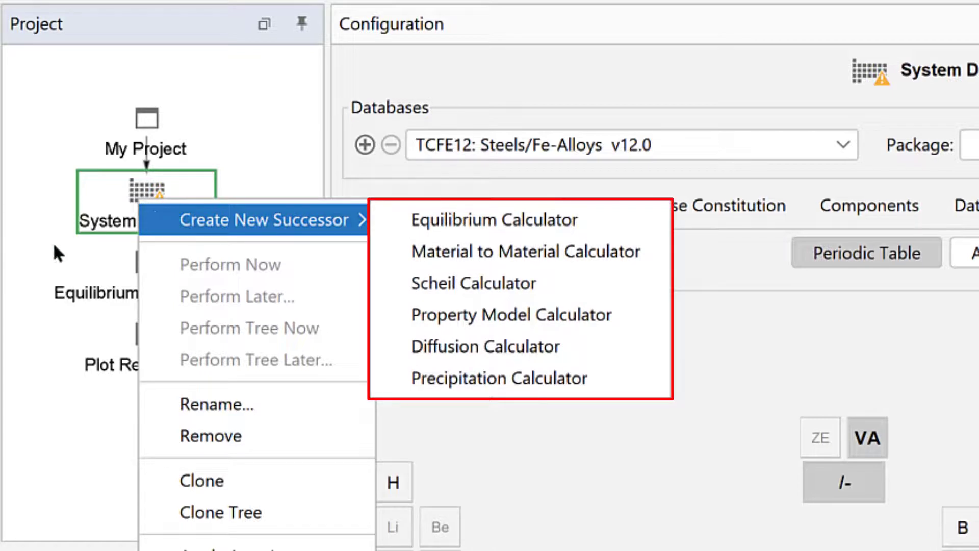
# - Dismiss the successor menu to show Equilibrium Calculator 1's 500–3000 K settings
pyautogui.click(494, 219)
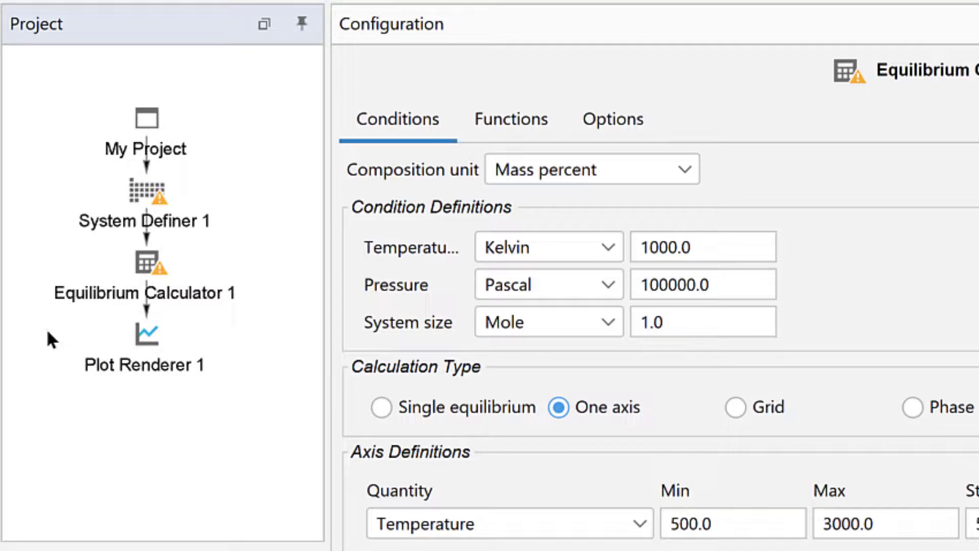
# - Open System Definer 1 and list its available thermodynamic databases
pyautogui.click(144, 193)
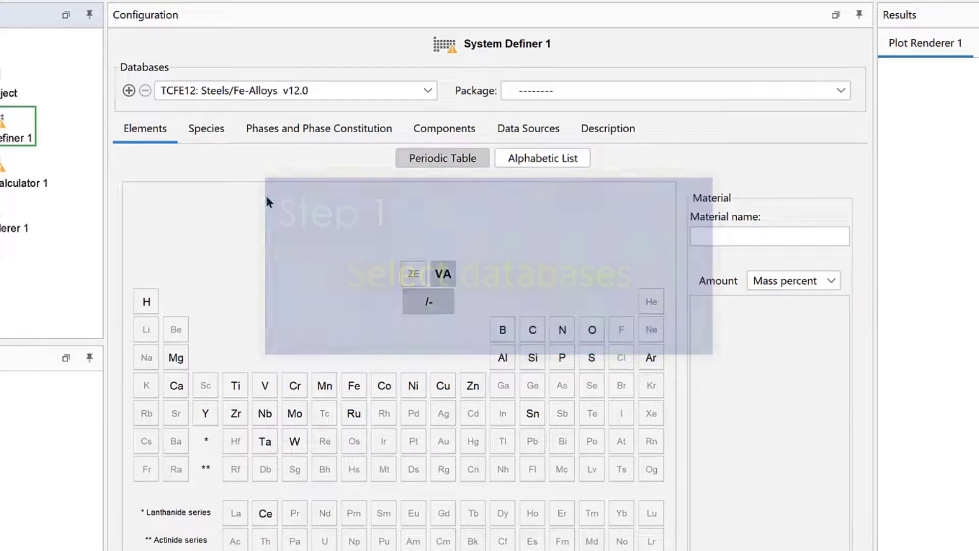
pyautogui.click(423, 91)
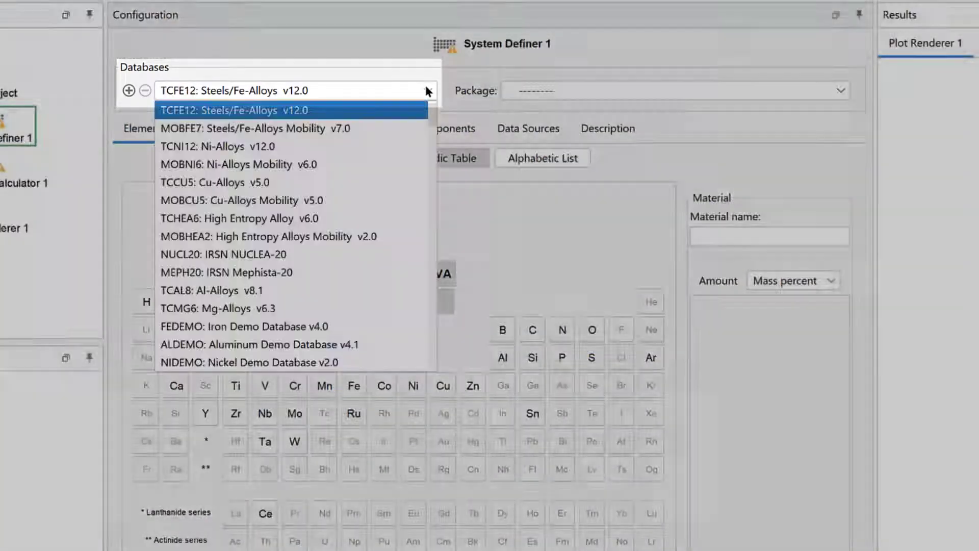
pyautogui.moveTo(374, 326)
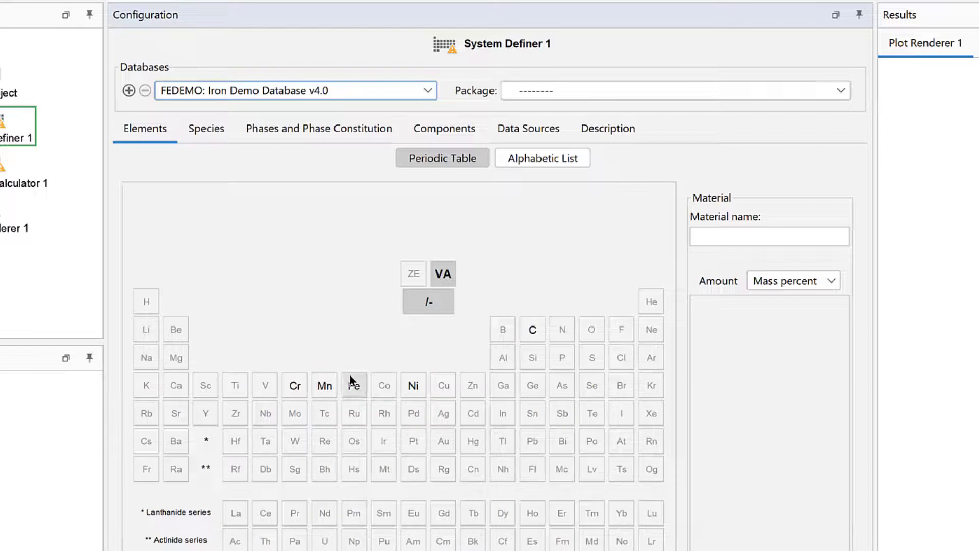
# - Select Fe and C and enter carbon at 0.5 mass percent
pyautogui.click(353, 384)
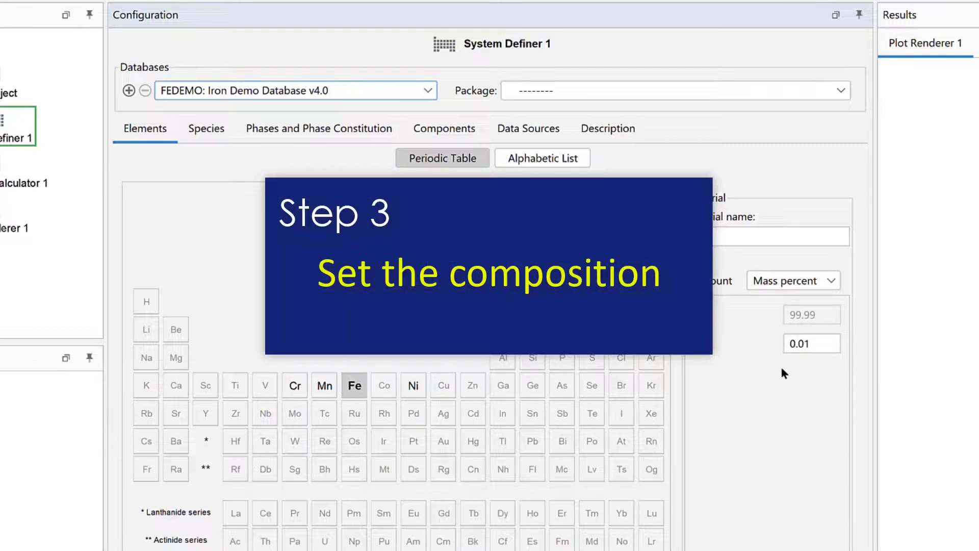
pyautogui.moveTo(815, 378)
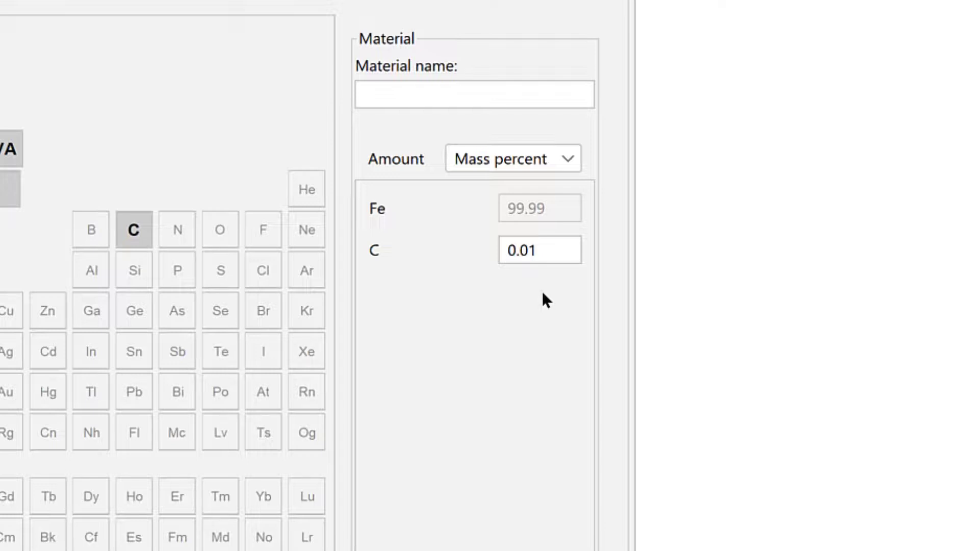
pyautogui.tripleClick(539, 249)
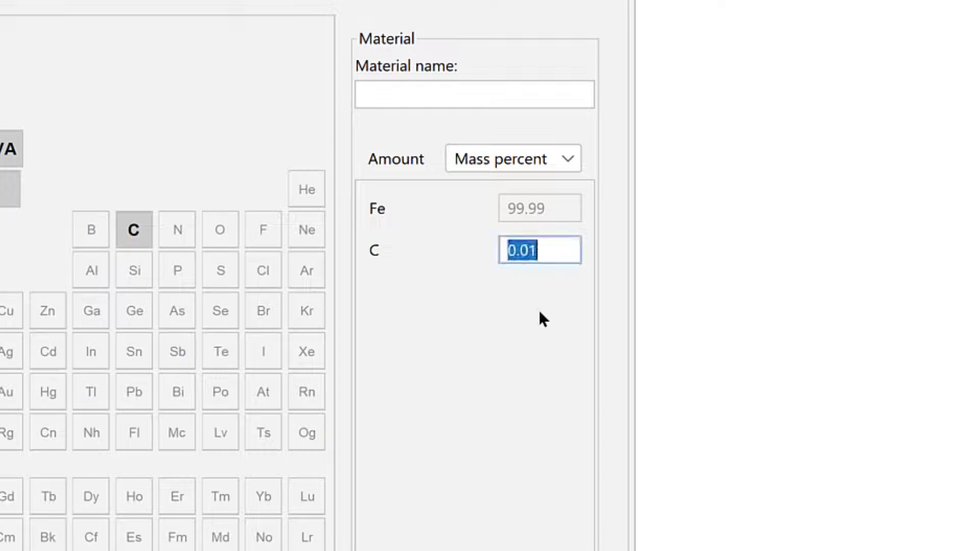
pyautogui.write('0.5')
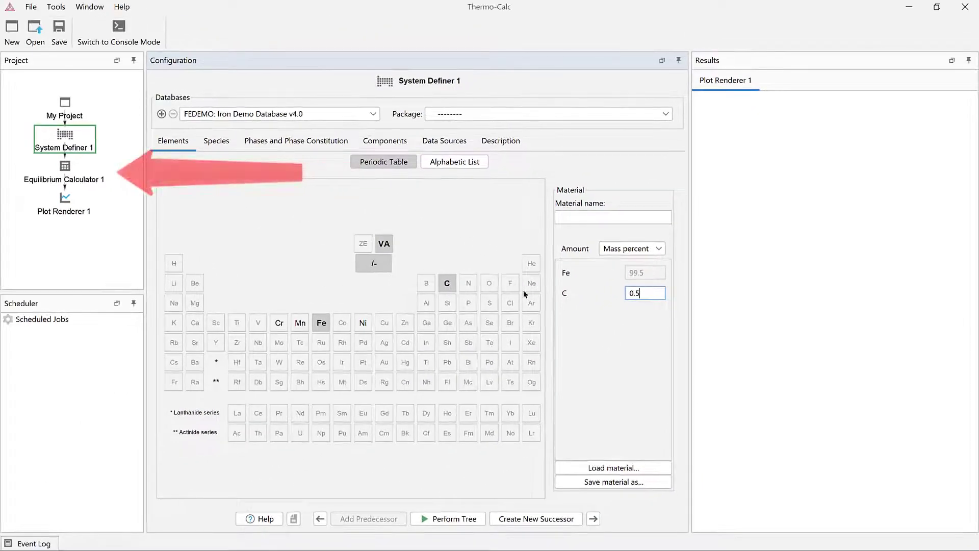
# - Switch Equilibrium Calculator 1's temperature unit to Celsius, keeping 1000
pyautogui.click(64, 167)
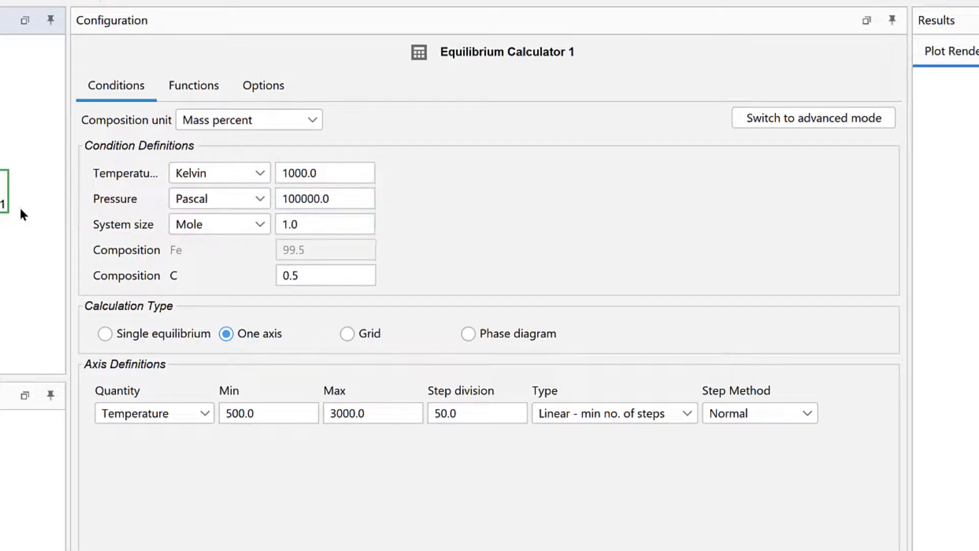
pyautogui.click(219, 173)
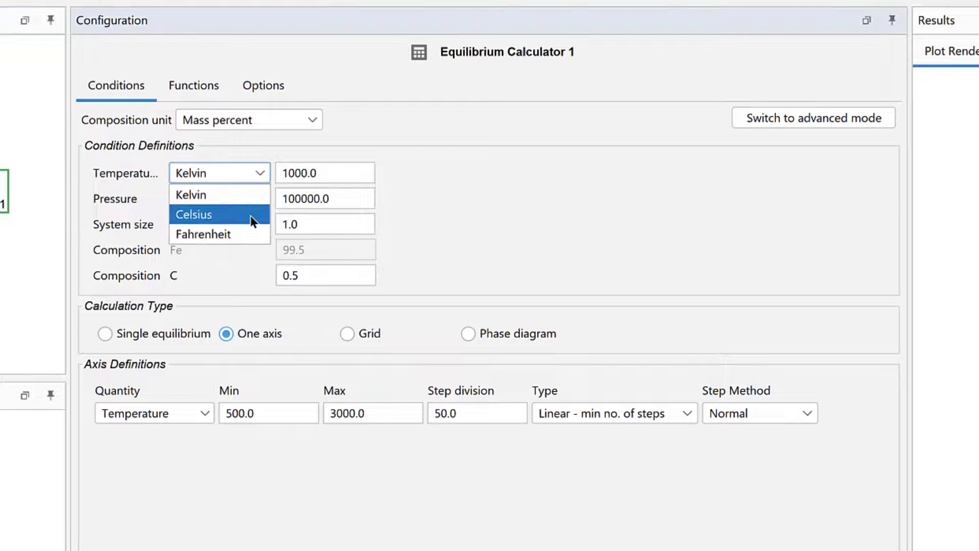
pyautogui.click(193, 214)
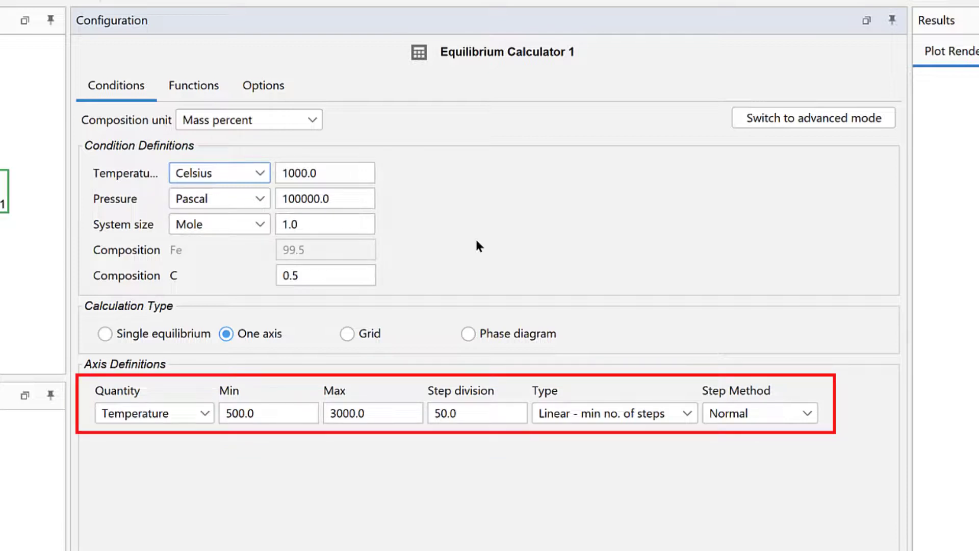
pyautogui.click(256, 262)
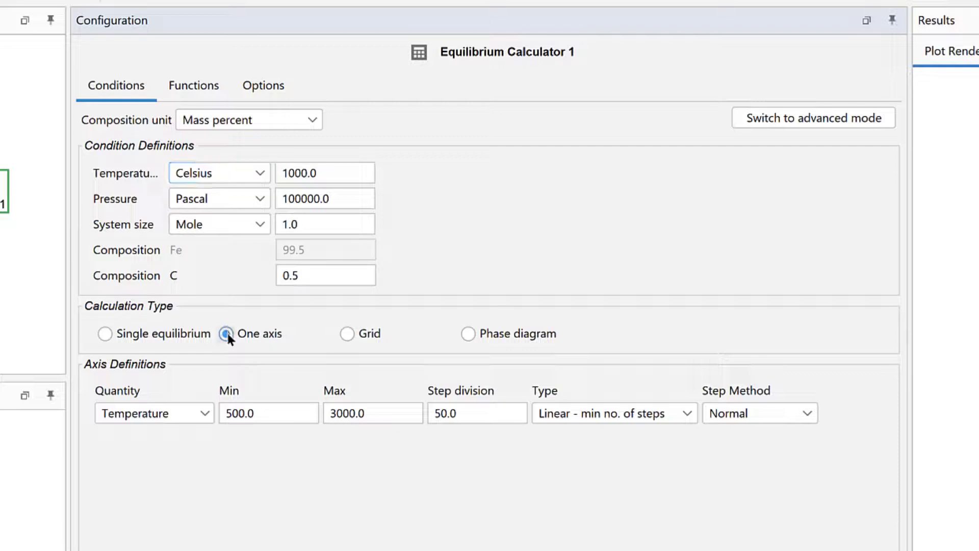
# - Keep the one-axis calculation and enter 1800 in an axis limit field
pyautogui.click(228, 333)
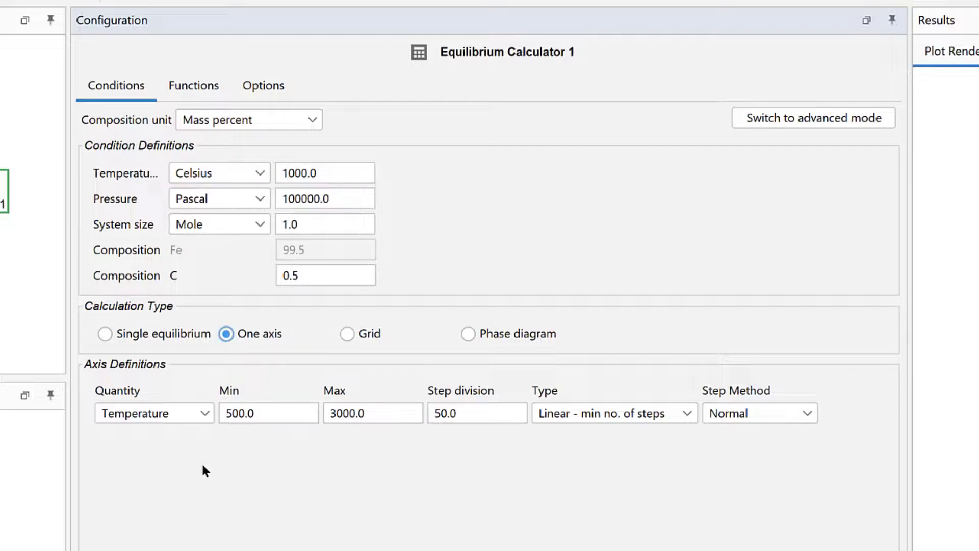
pyautogui.moveTo(221, 458)
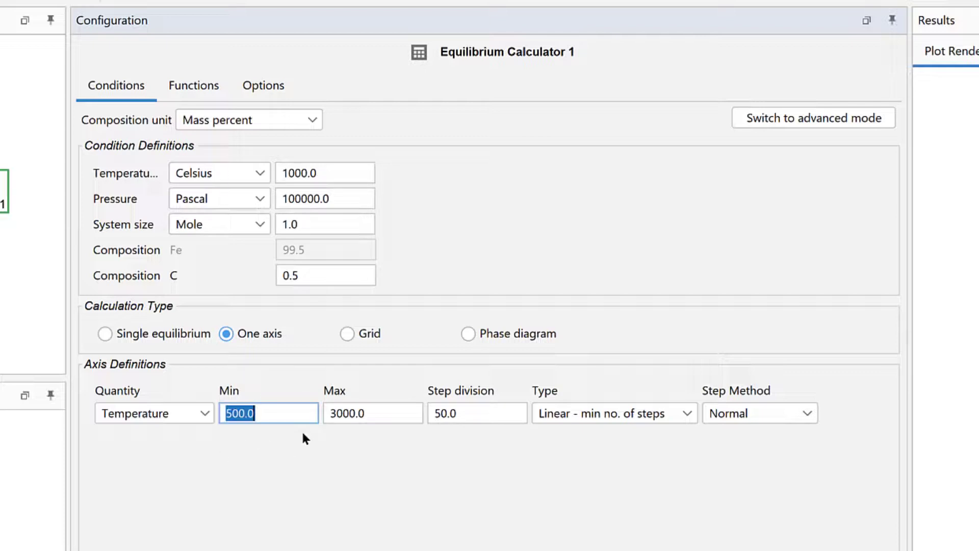
pyautogui.write('1800')
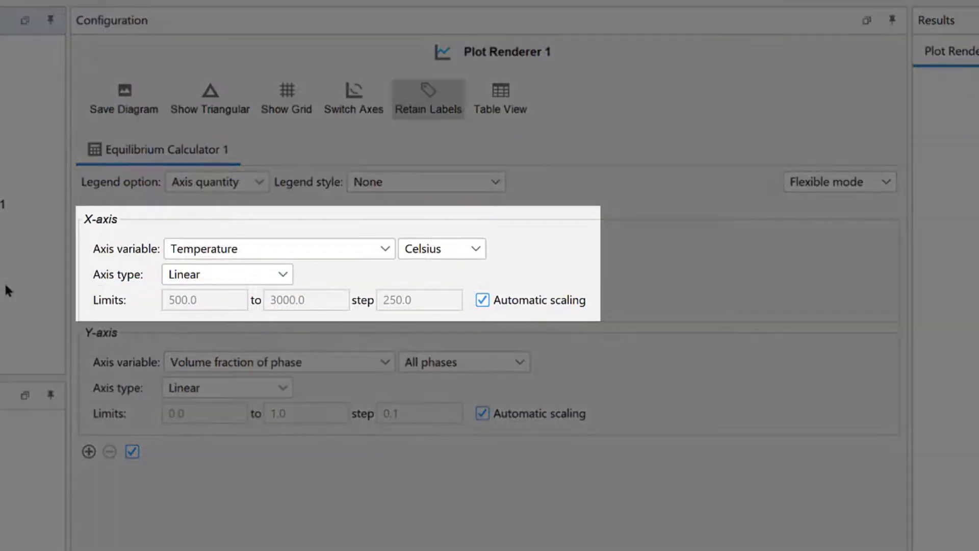
# - Confirm Celsius on the X-axis and volume fraction of phase on the Y-axis
pyautogui.click(439, 248)
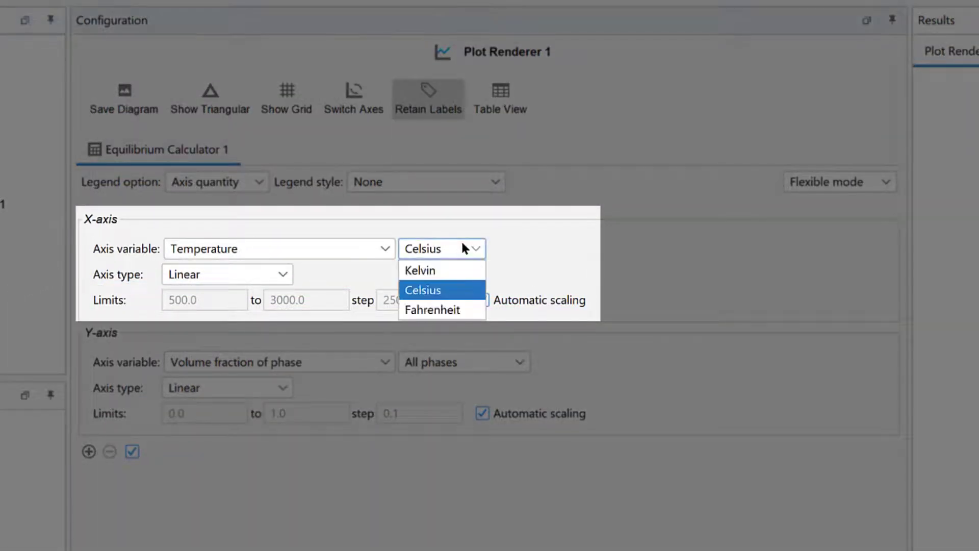
pyautogui.click(422, 289)
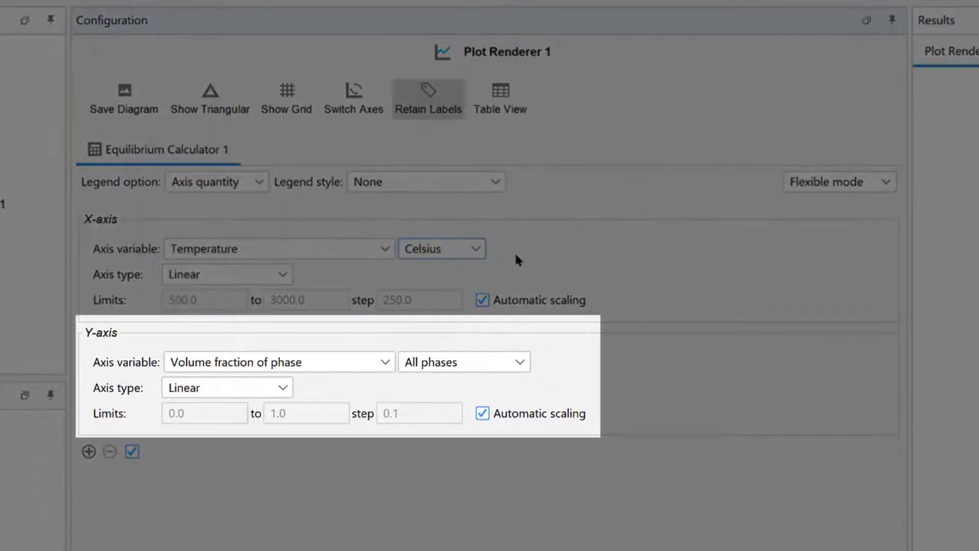
pyautogui.click(278, 361)
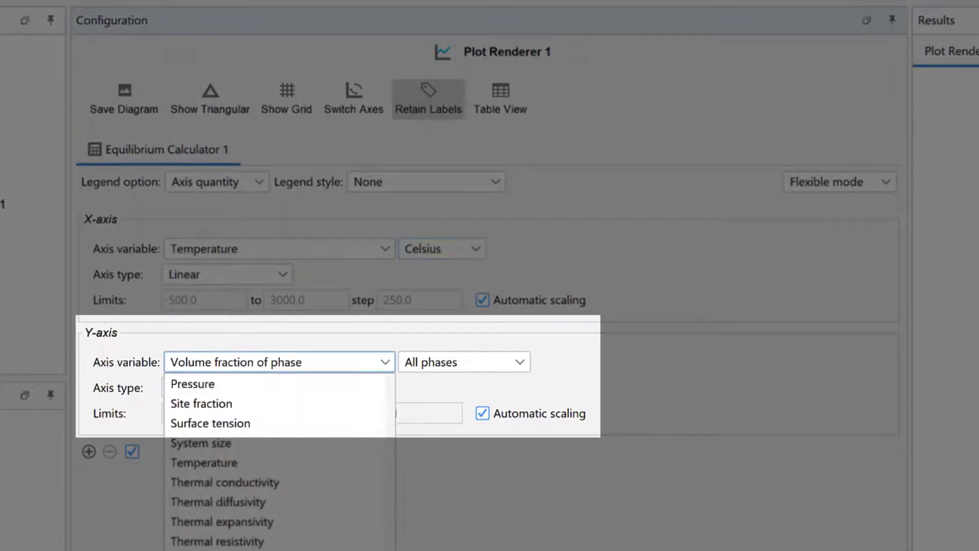
pyautogui.click(463, 361)
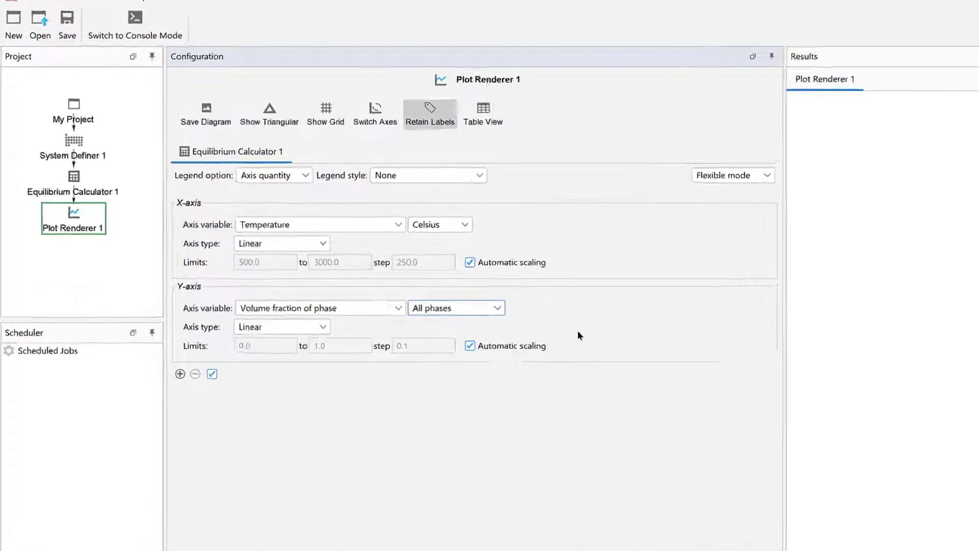
pyautogui.rightClick(73, 217)
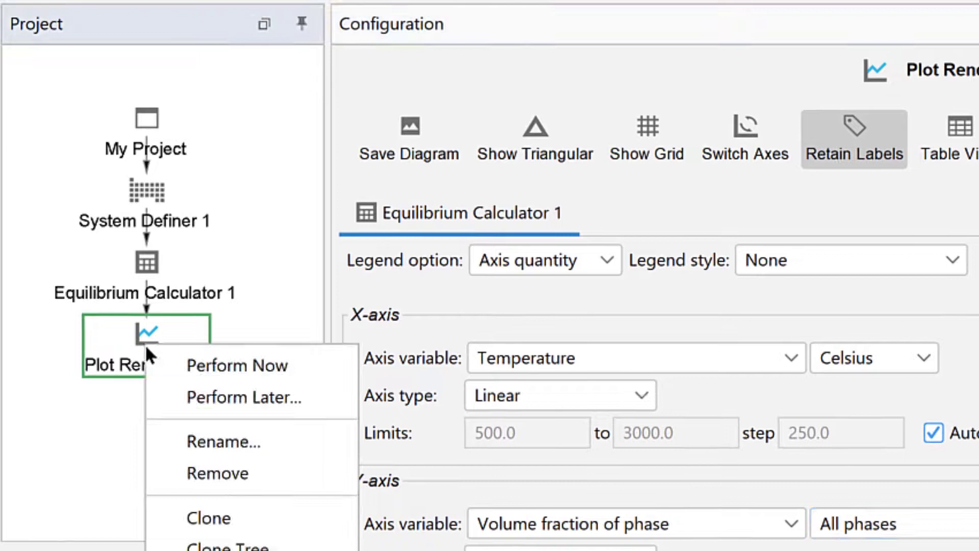
pyautogui.moveTo(237, 365)
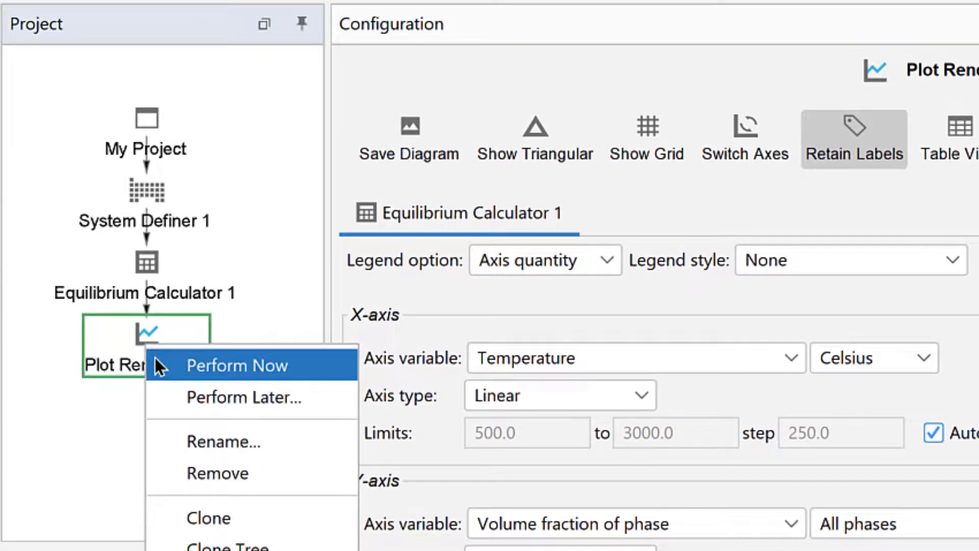
pyautogui.moveTo(115, 356)
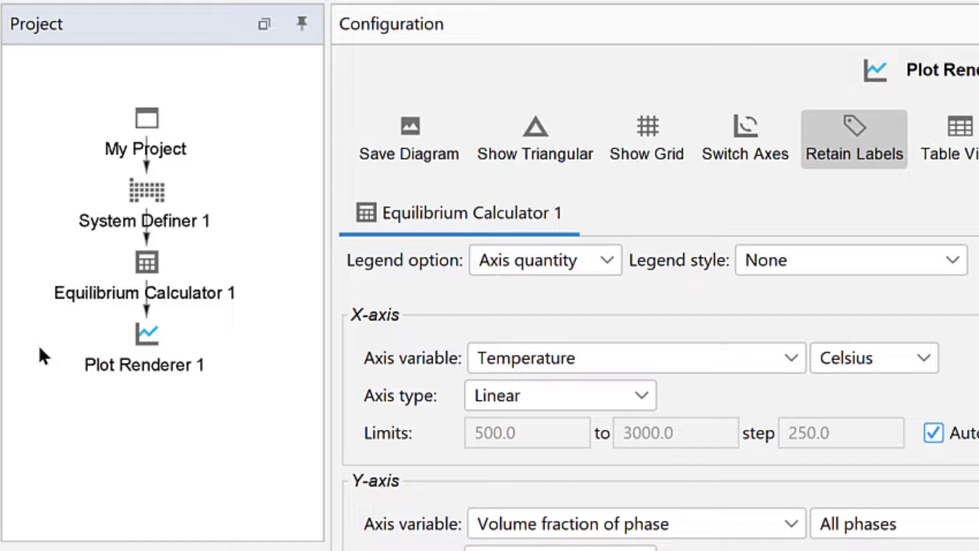
# - Return to Equilibrium Calculator 1's Fe-0.5C conditions at 1000 °C
pyautogui.rightClick(145, 265)
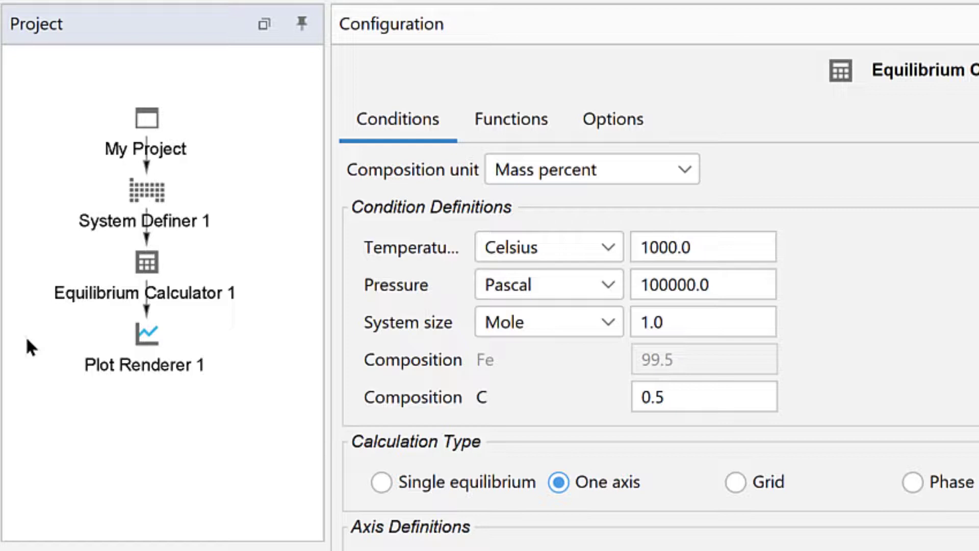
# - Choose Perform Later for Plot Renderer 1
pyautogui.rightClick(145, 337)
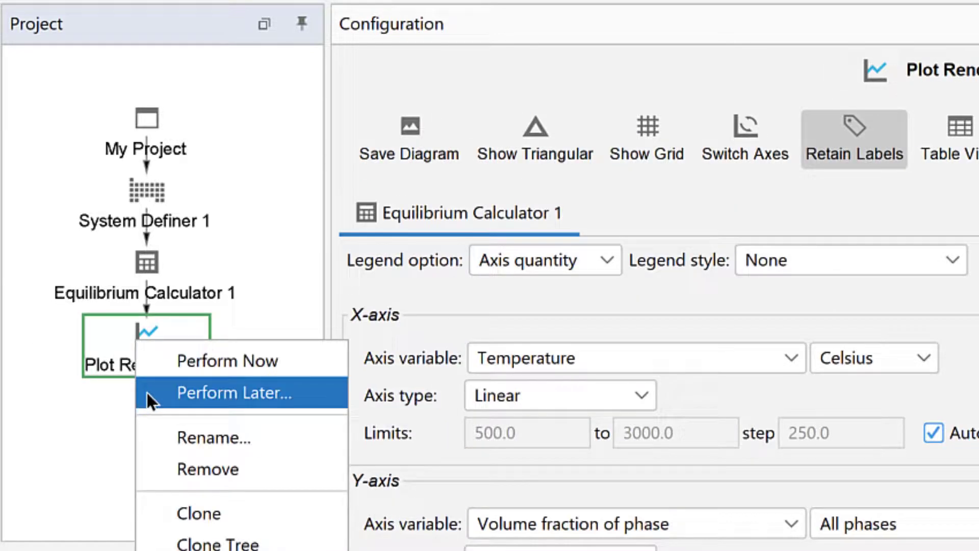
pyautogui.click(233, 392)
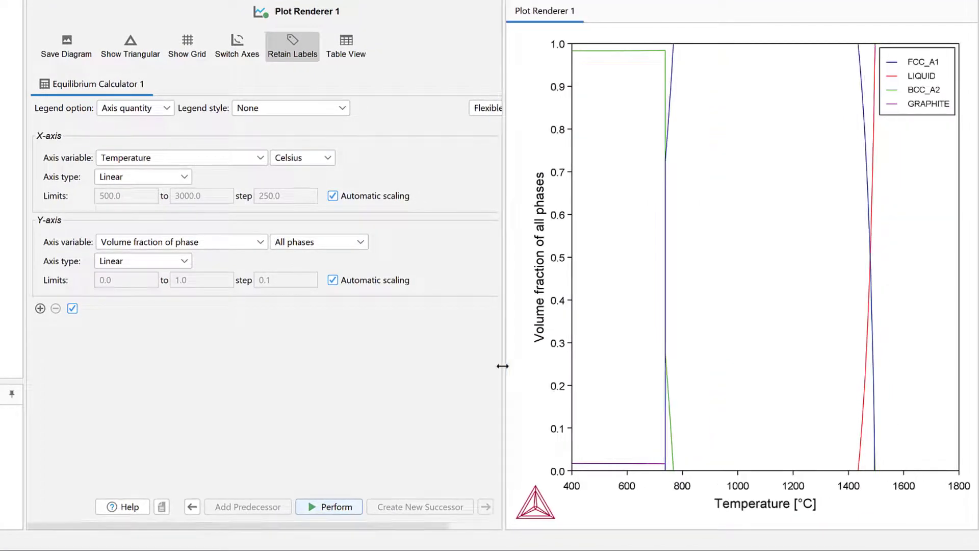
pyautogui.moveTo(668, 134)
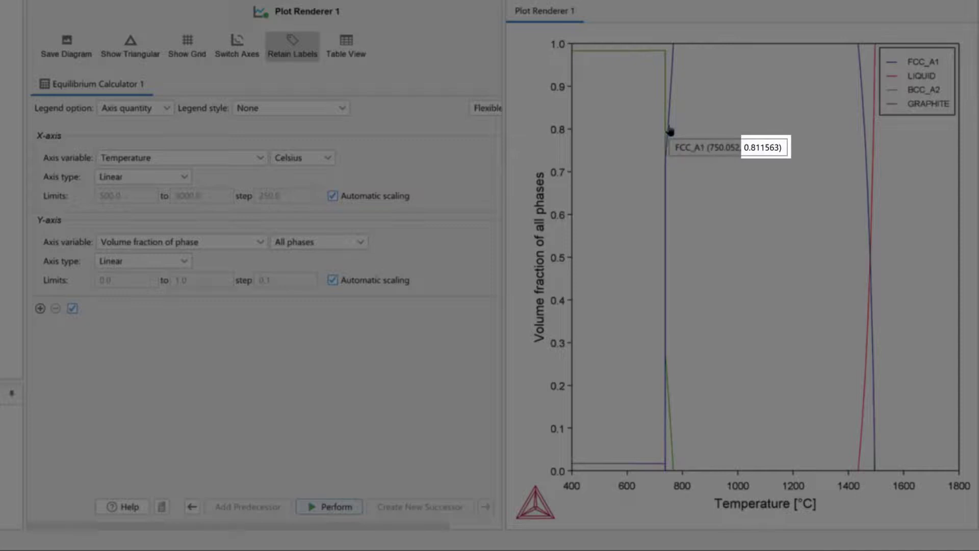
# - Read FCC_A1 at 750.052 °C (volume fraction 0.811563) and open labelling options
pyautogui.rightClick(670, 131)
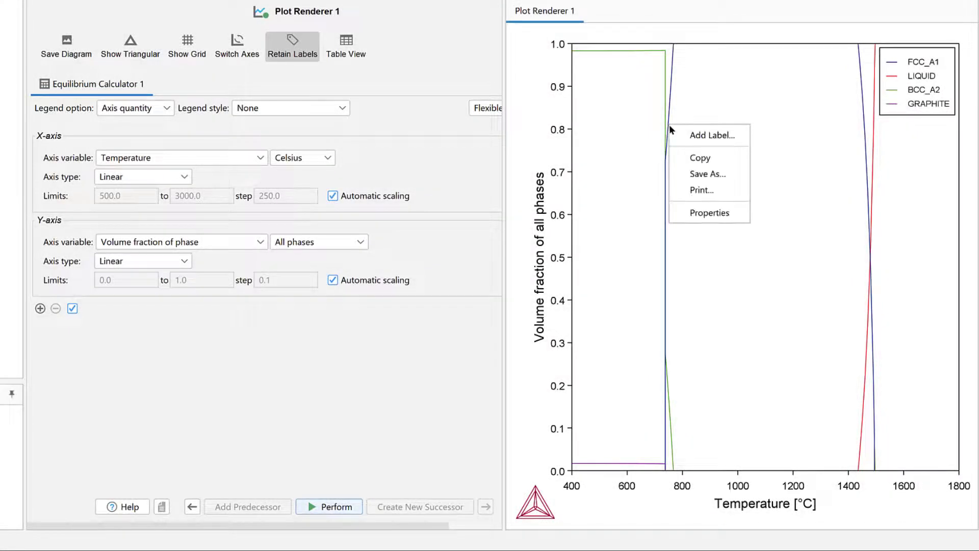
# - Add an 'FCC_A1' label with arrow to its curve, then reset the plot zoom
pyautogui.click(710, 134)
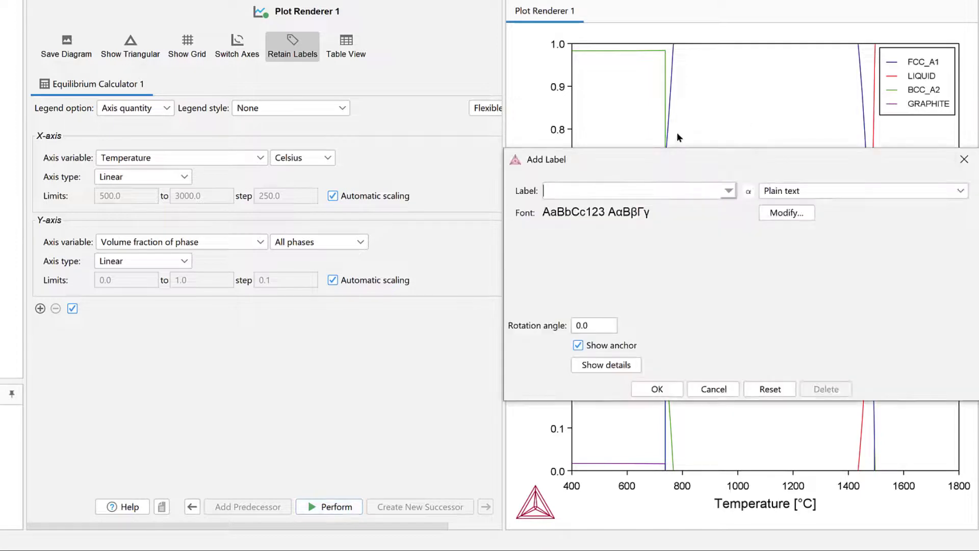
pyautogui.write('FCC')
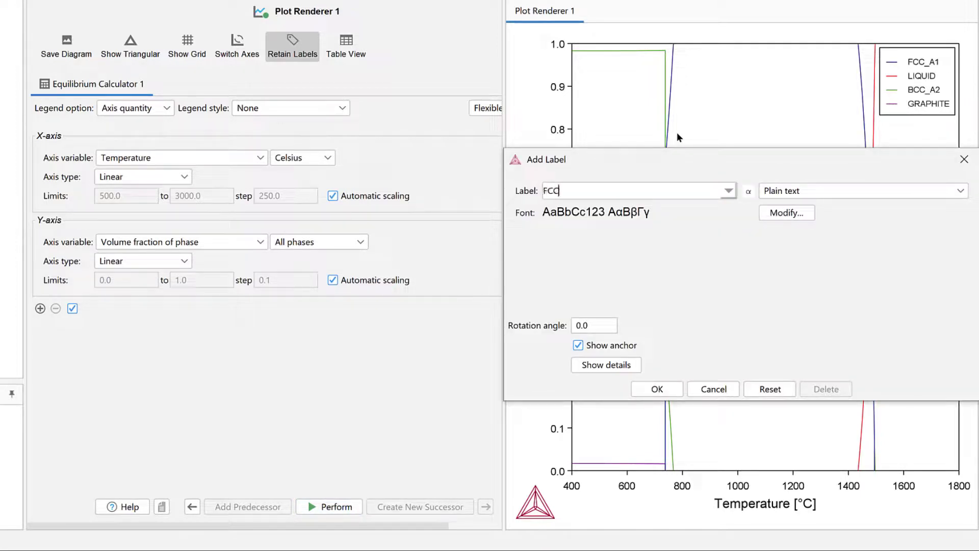
pyautogui.write('_A1')
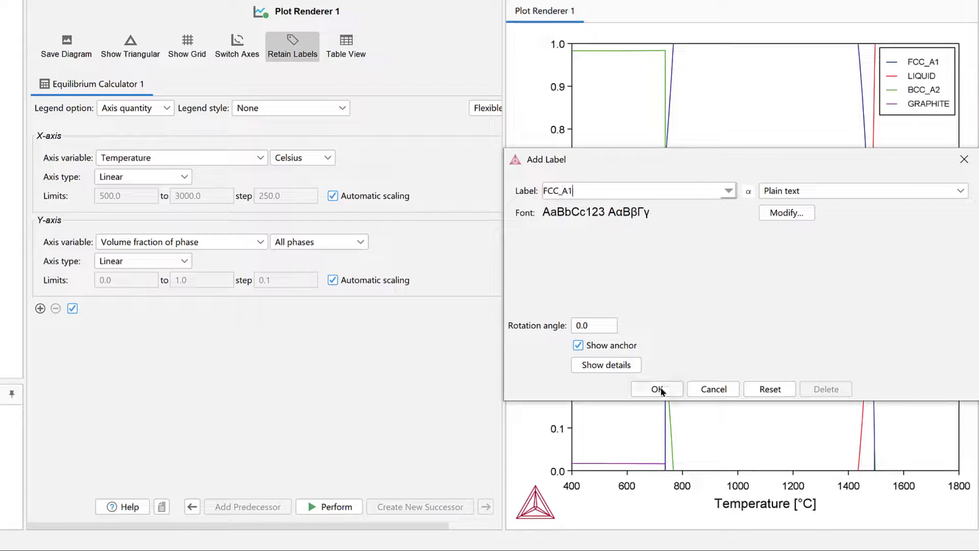
pyautogui.click(657, 389)
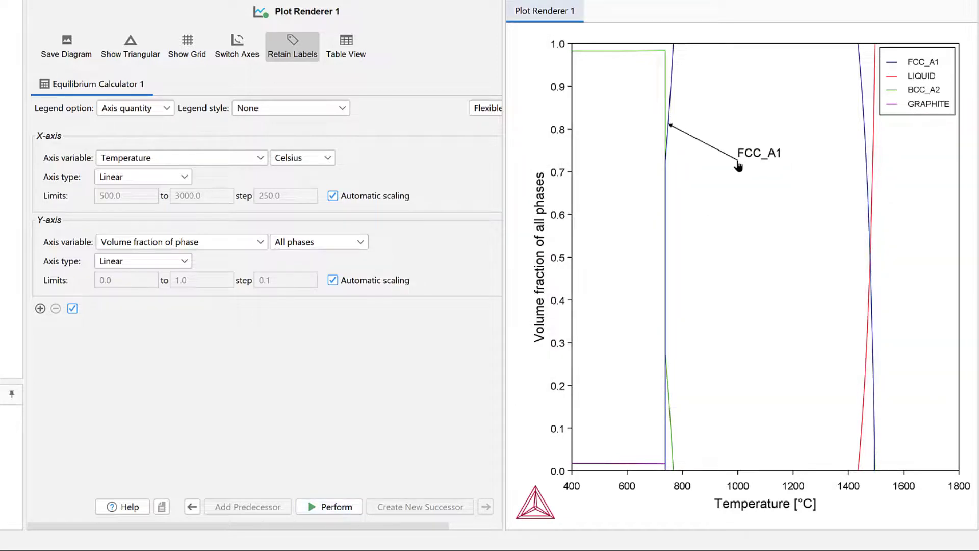
pyautogui.moveTo(591, 179)
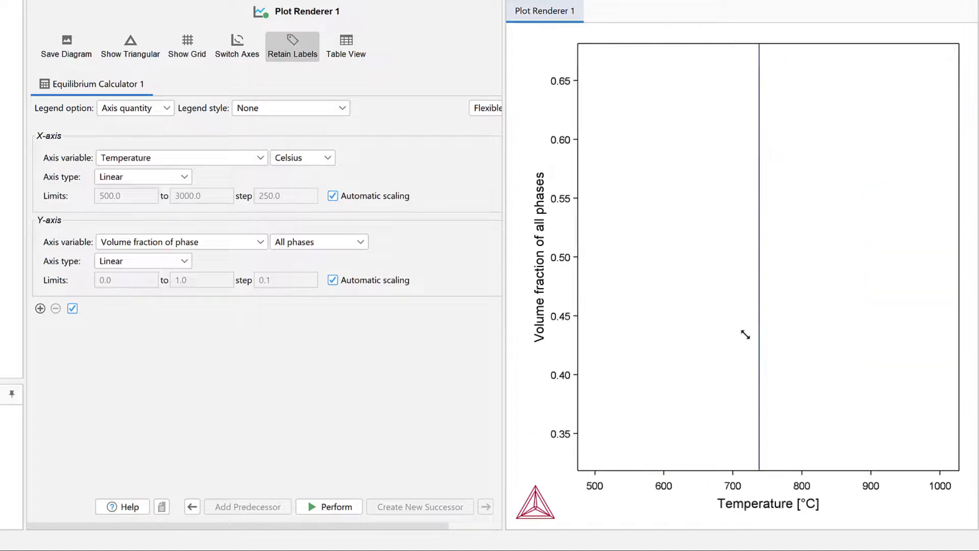
pyautogui.click(329, 507)
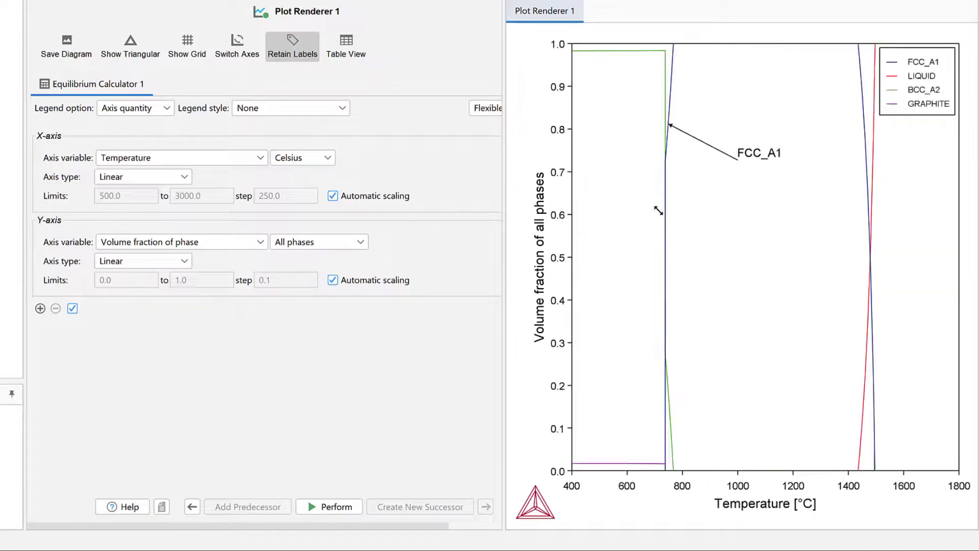
pyautogui.moveTo(681, 206)
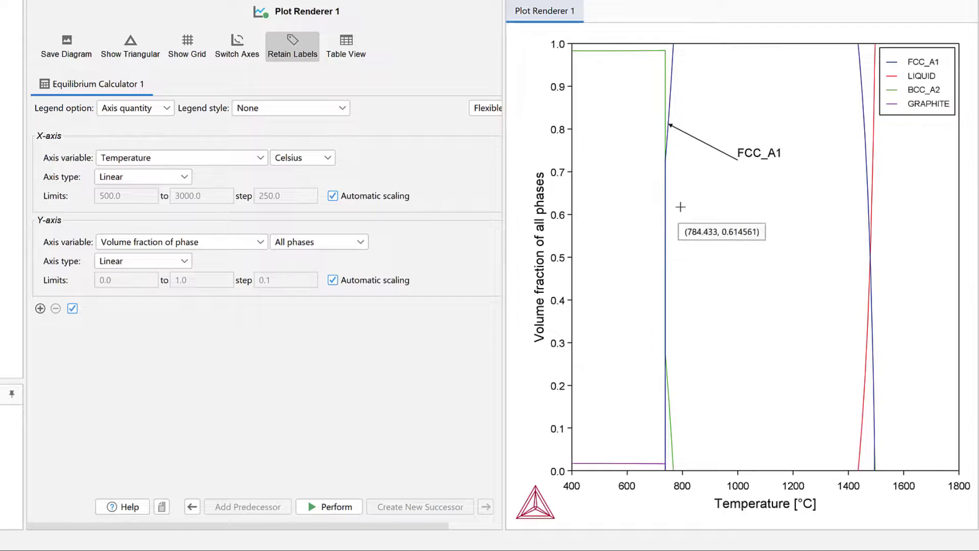
pyautogui.rightClick(681, 206)
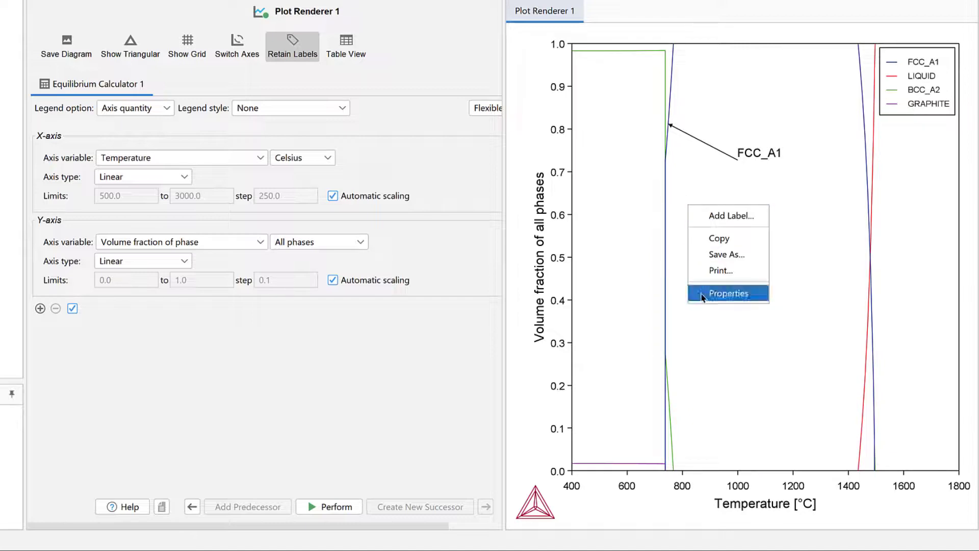
# - Look through the General tab of Plot Properties and cancel without changes
pyautogui.click(728, 292)
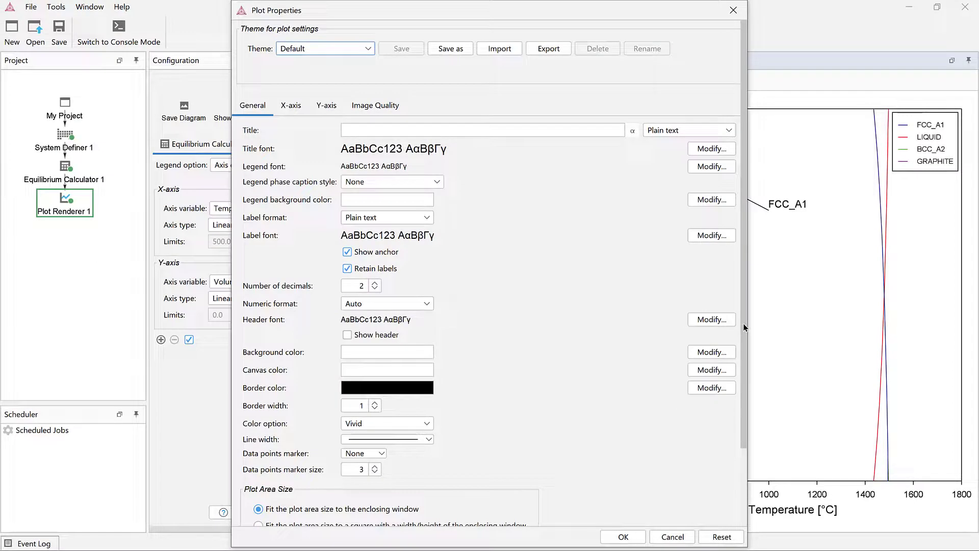
pyautogui.scroll(-3)
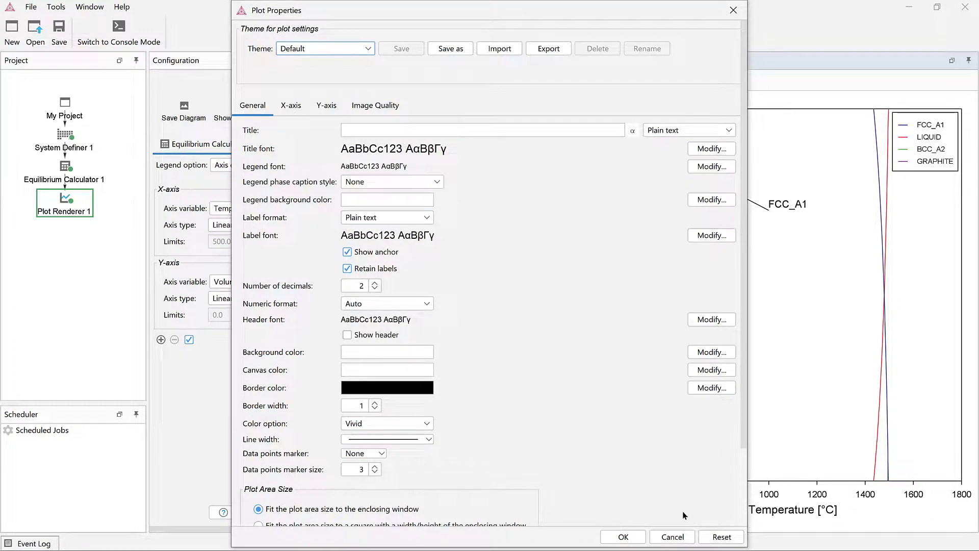
pyautogui.click(622, 537)
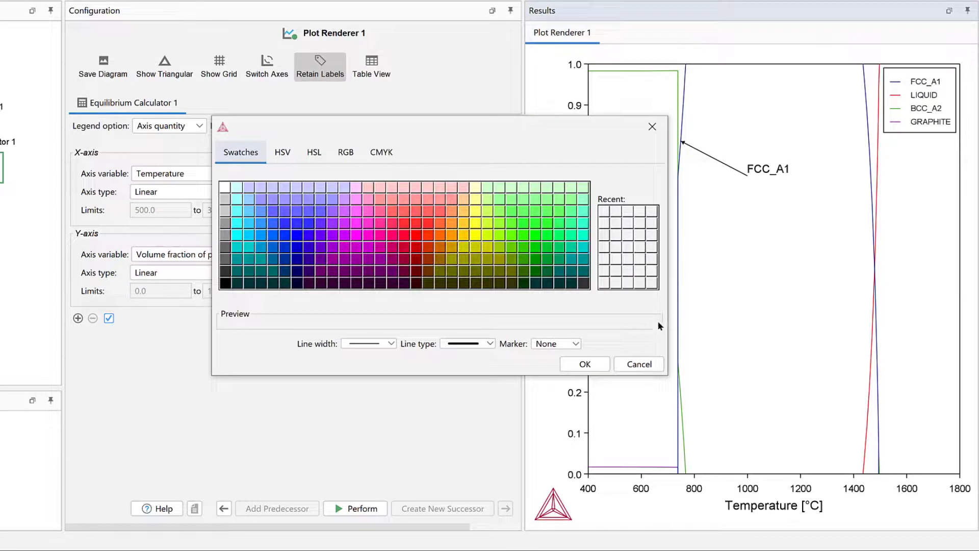
# - Cancel the line colour chooser and the plot image Save As dialog
pyautogui.click(638, 363)
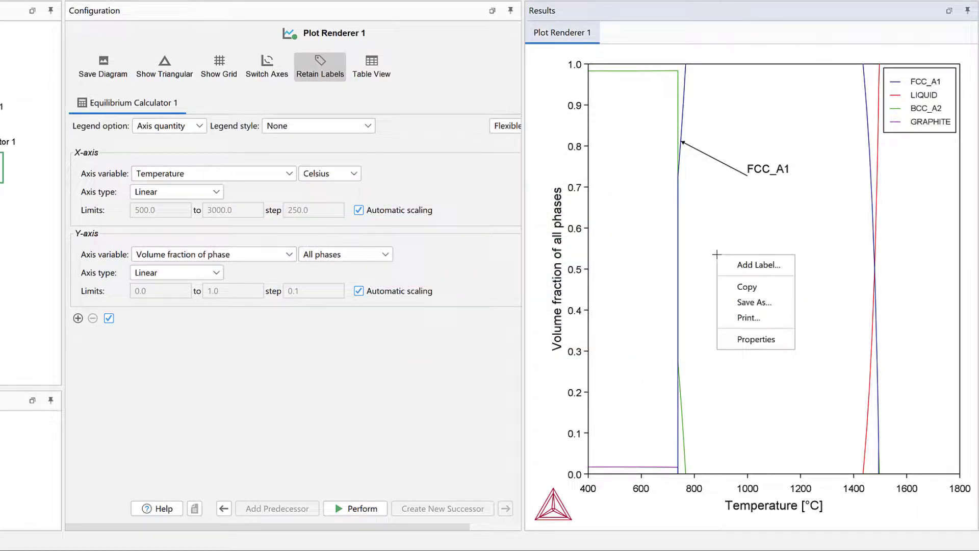
pyautogui.moveTo(726, 306)
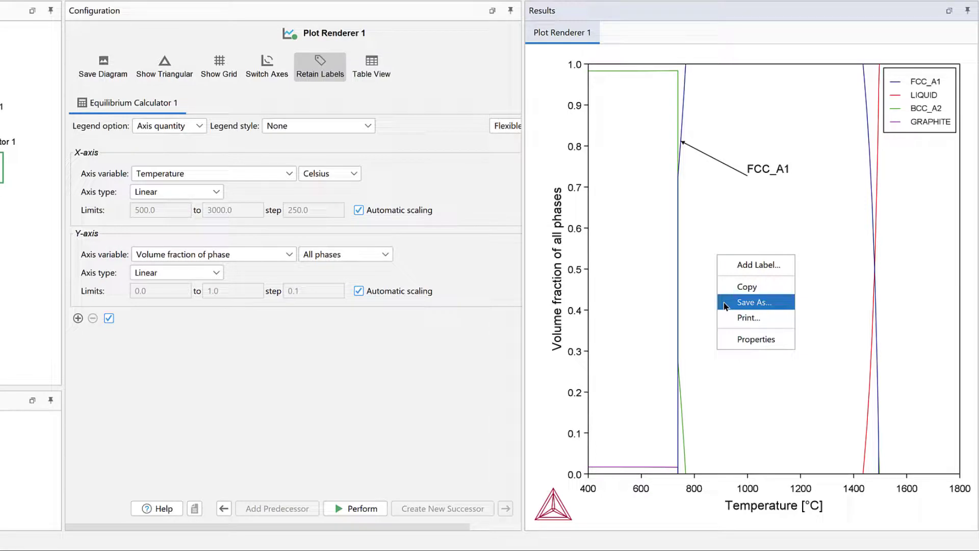
pyautogui.click(753, 303)
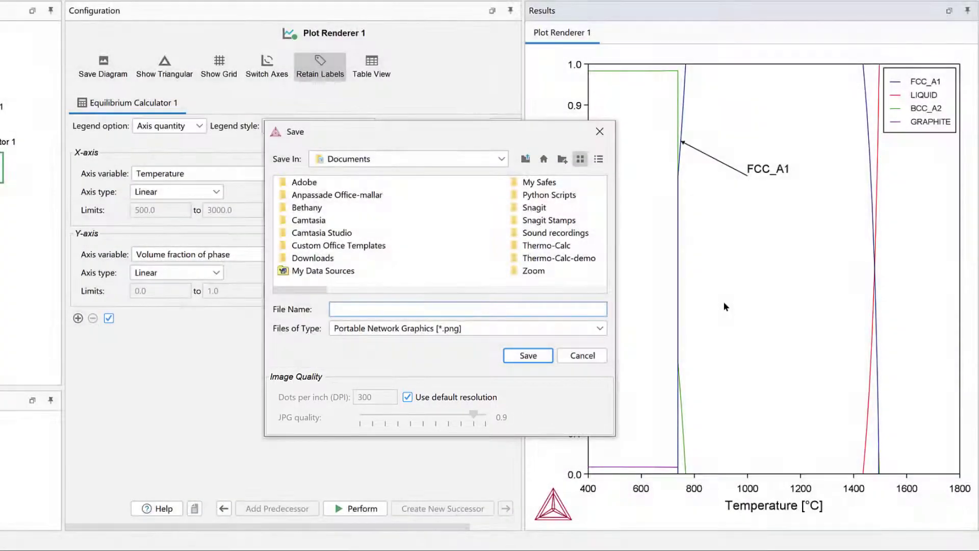
pyautogui.click(581, 355)
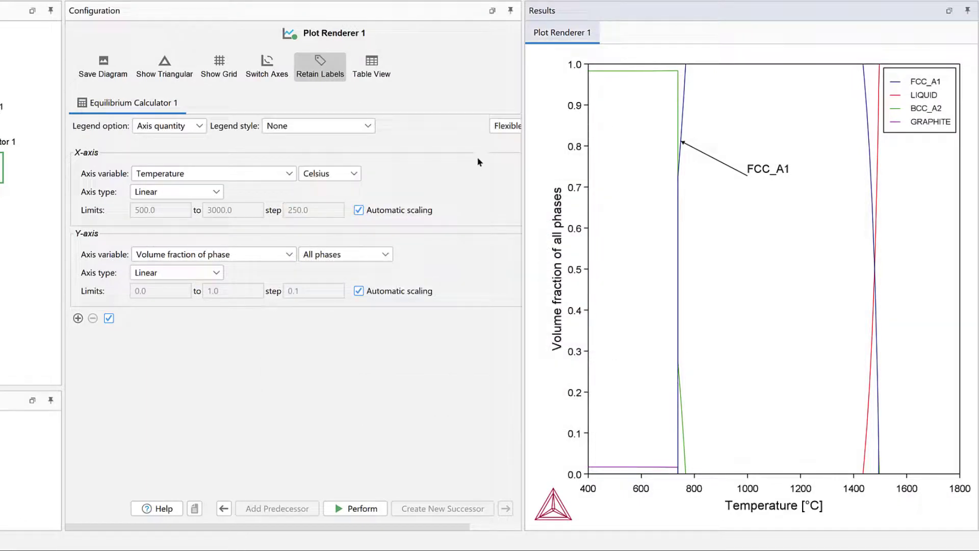
pyautogui.moveTo(443, 56)
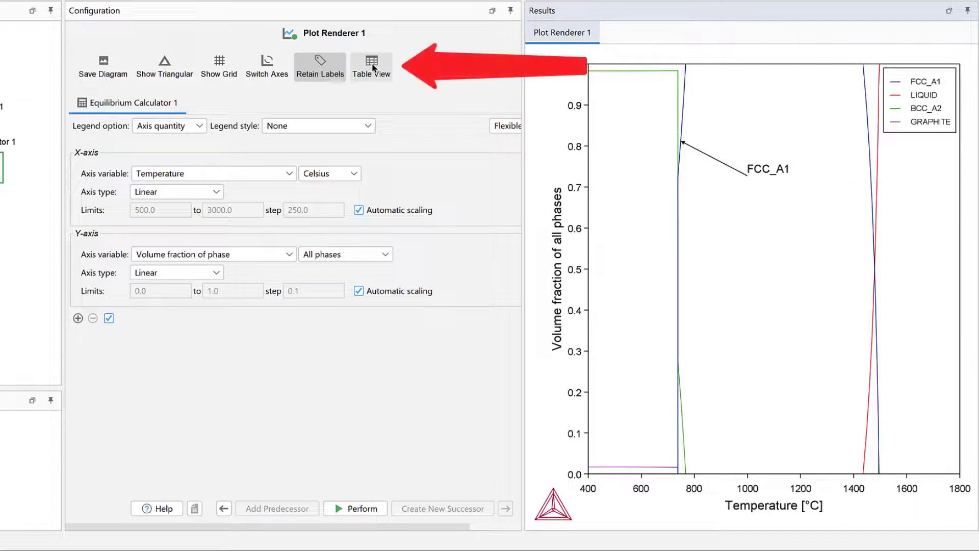
# - Switch Plot Renderer 1 to Table View and perform it to list temperatures and volume fractions
pyautogui.click(371, 65)
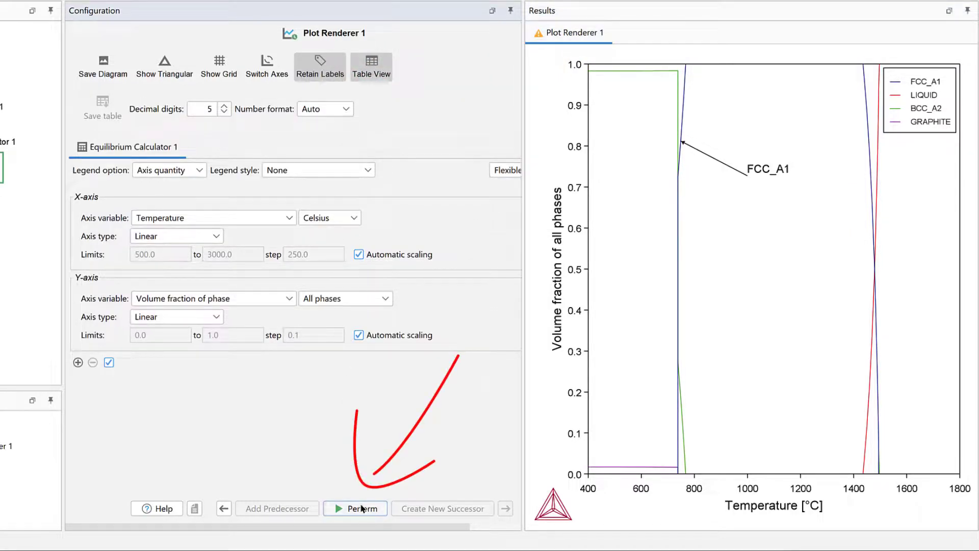
pyautogui.click(370, 66)
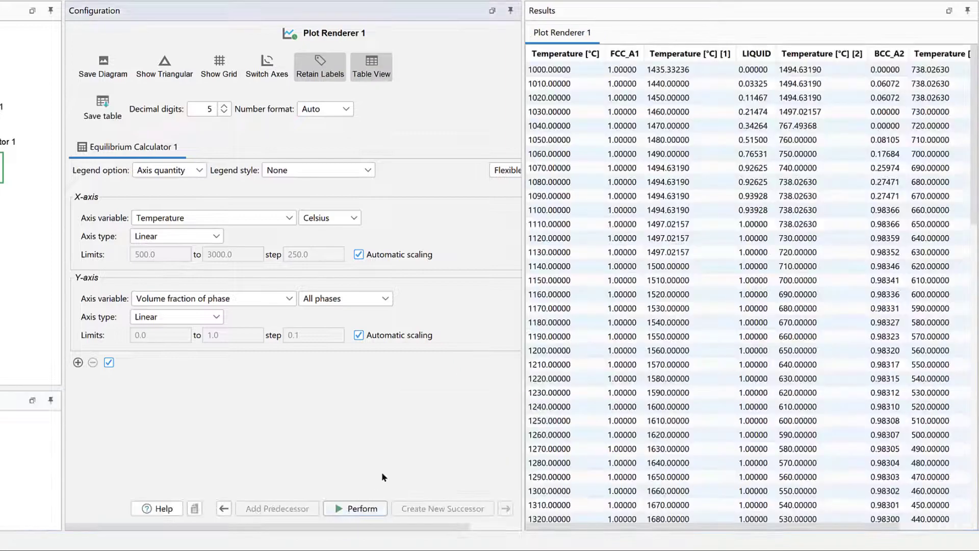
pyautogui.moveTo(478, 396)
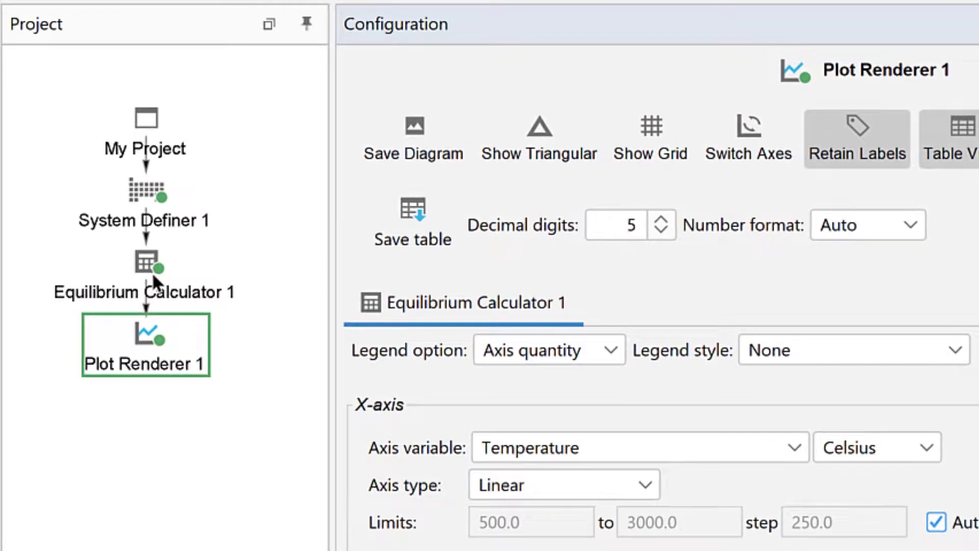
# - Create a Table Renderer successor to Equilibrium Calculator 1 and add a column
pyautogui.rightClick(145, 262)
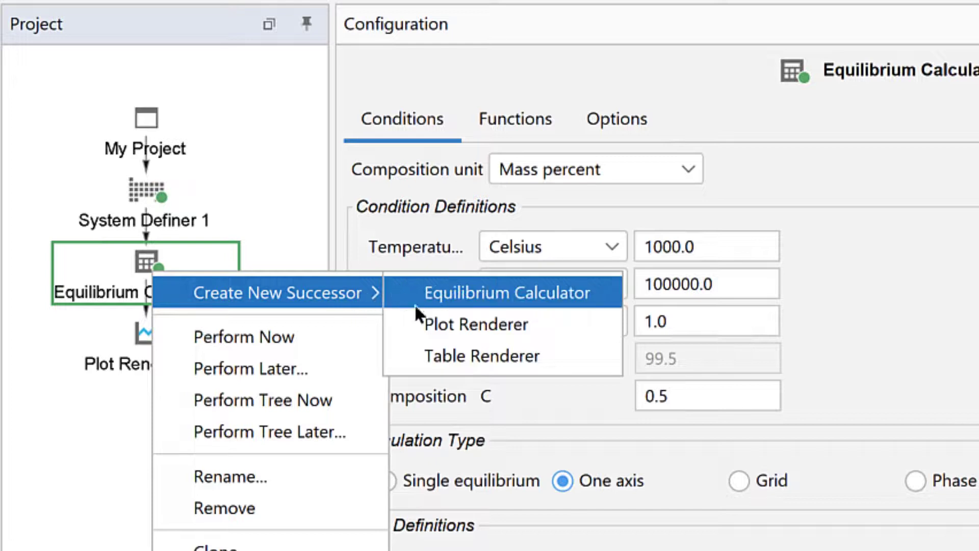
pyautogui.moveTo(409, 356)
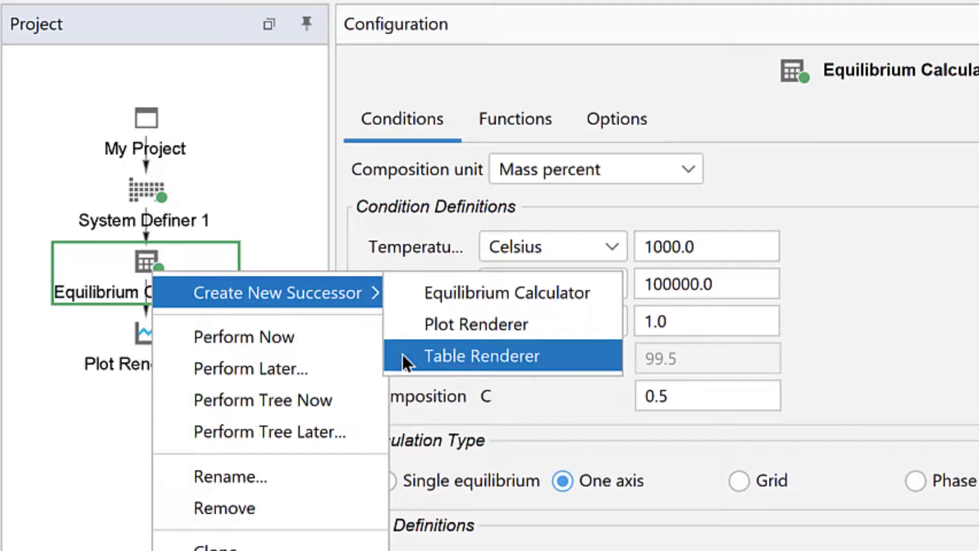
pyautogui.click(481, 356)
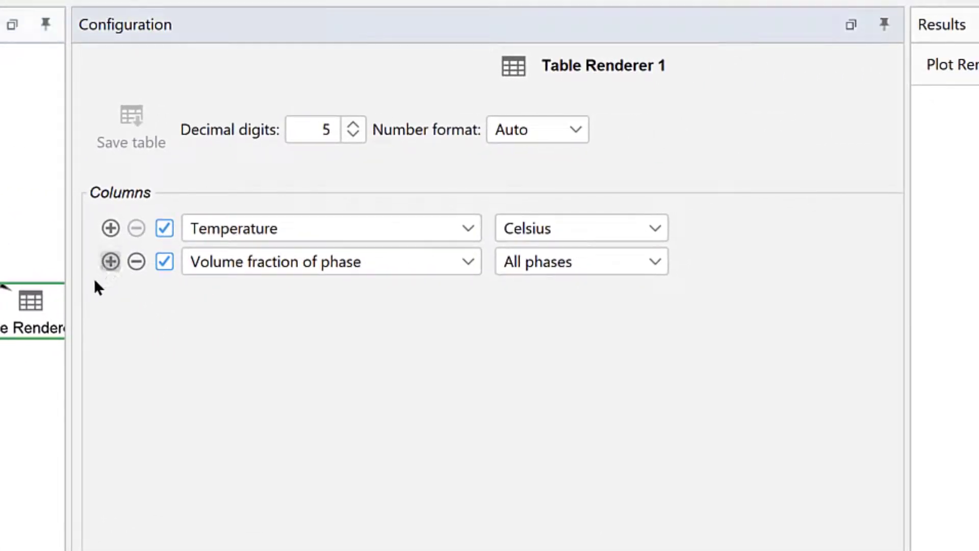
pyautogui.click(110, 261)
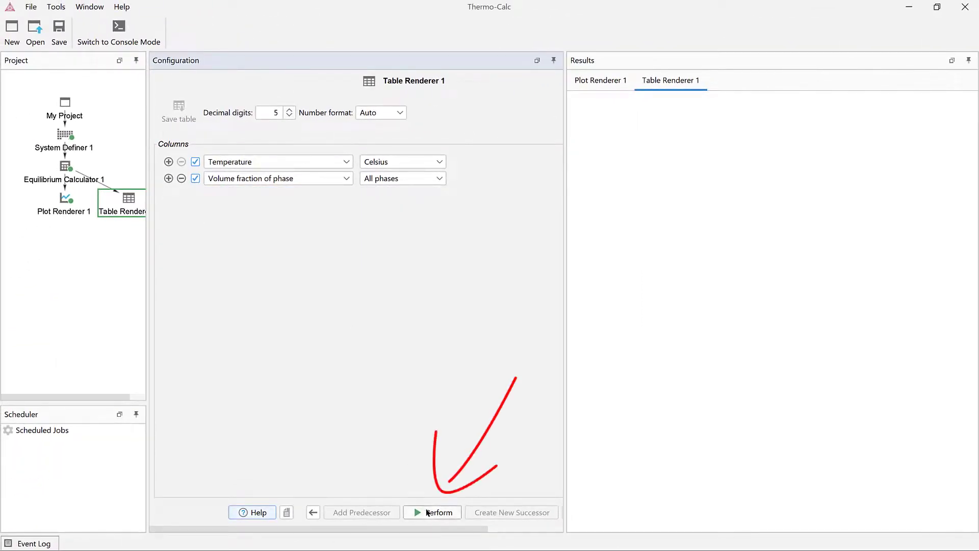
# - Perform Table Renderer 1 and view the table's Copy all, Save As and Print options
pyautogui.click(432, 512)
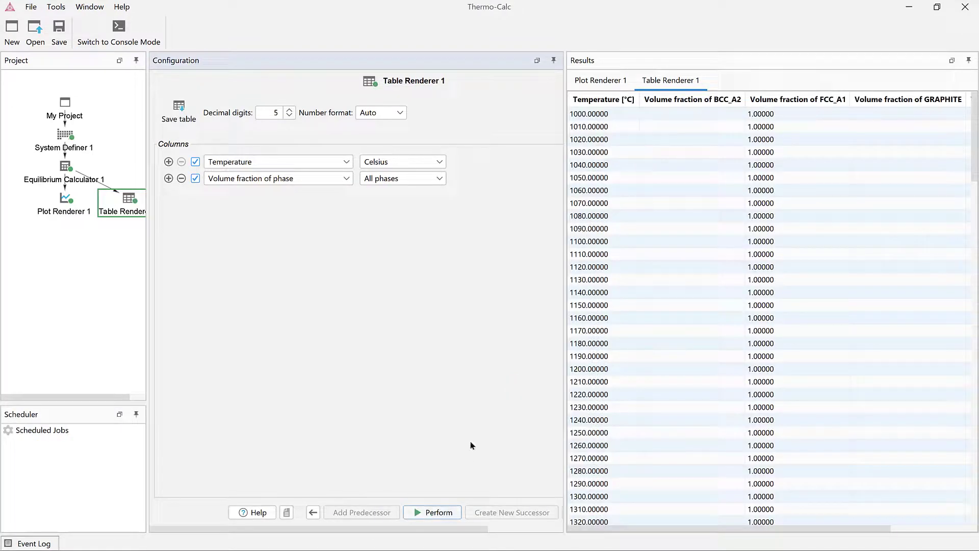
pyautogui.moveTo(521, 389)
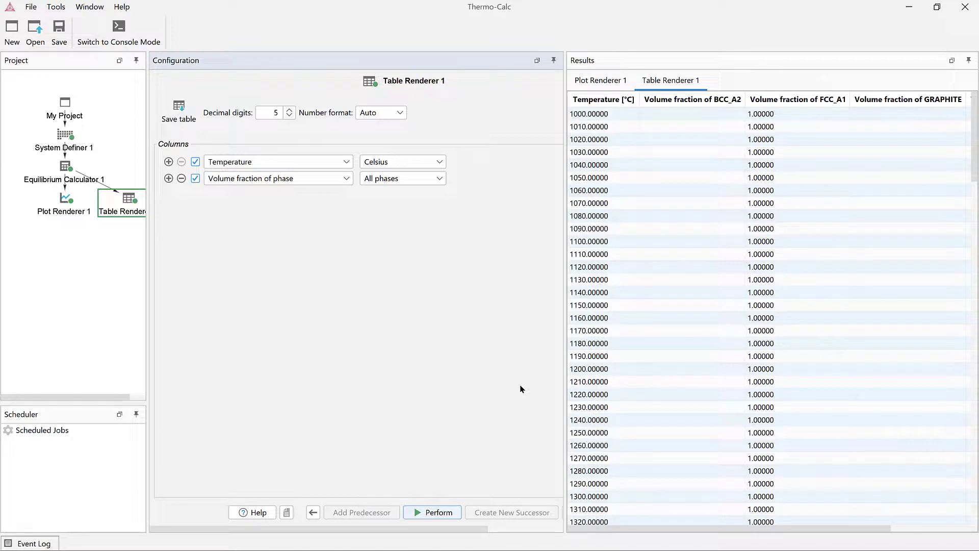
pyautogui.rightClick(687, 346)
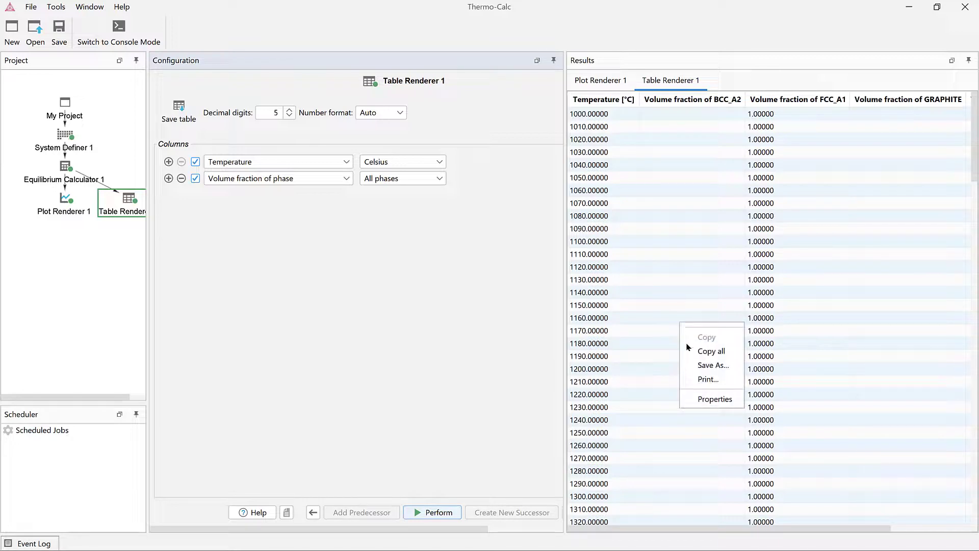
pyautogui.moveTo(713, 364)
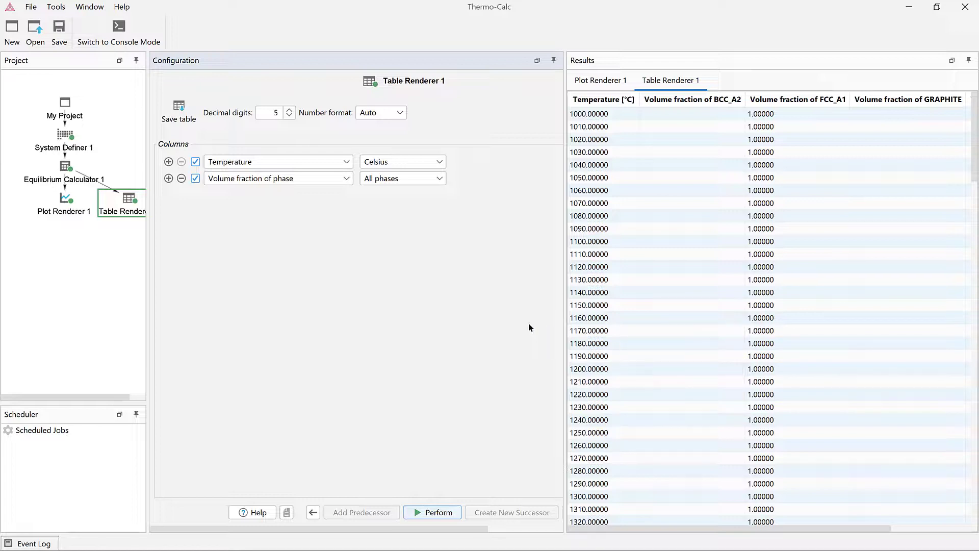
pyautogui.moveTo(194, 36)
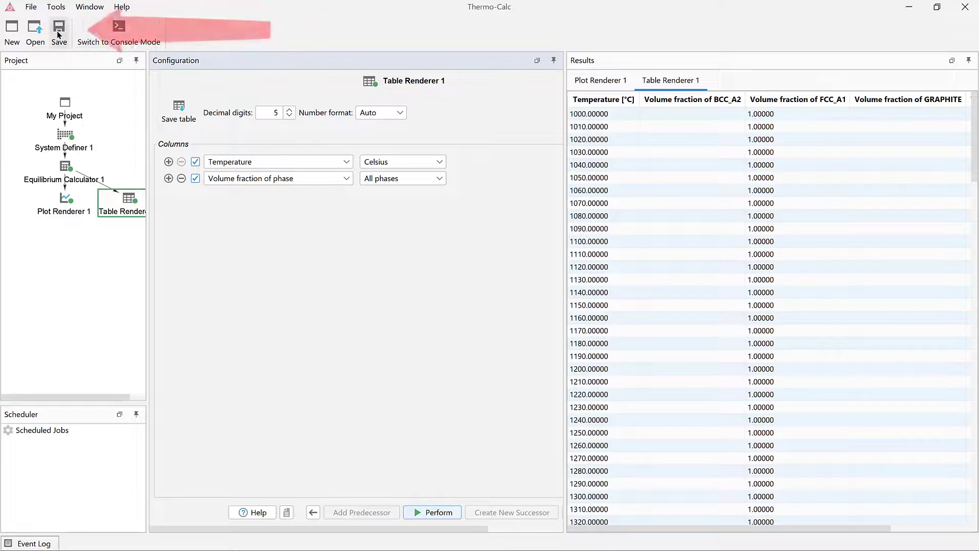
pyautogui.click(30, 7)
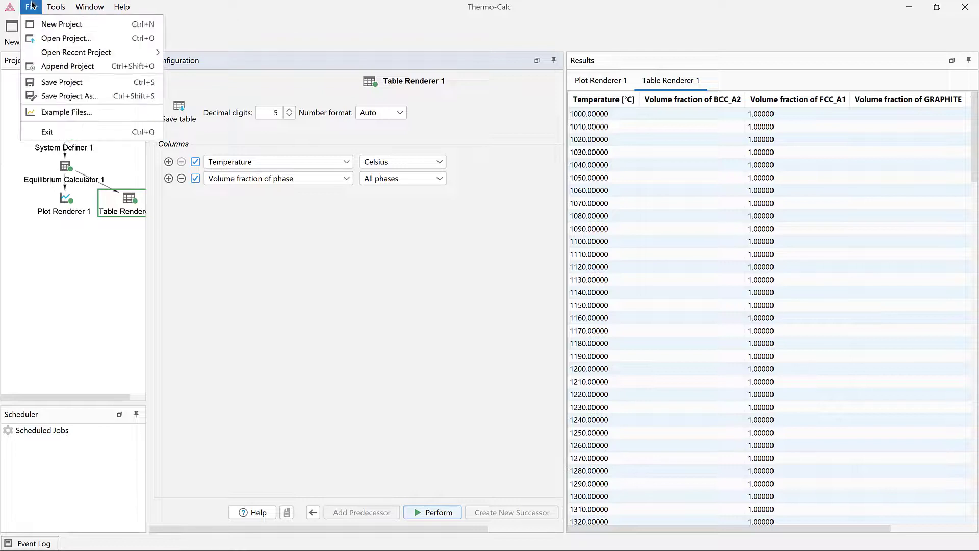
pyautogui.moveTo(61, 82)
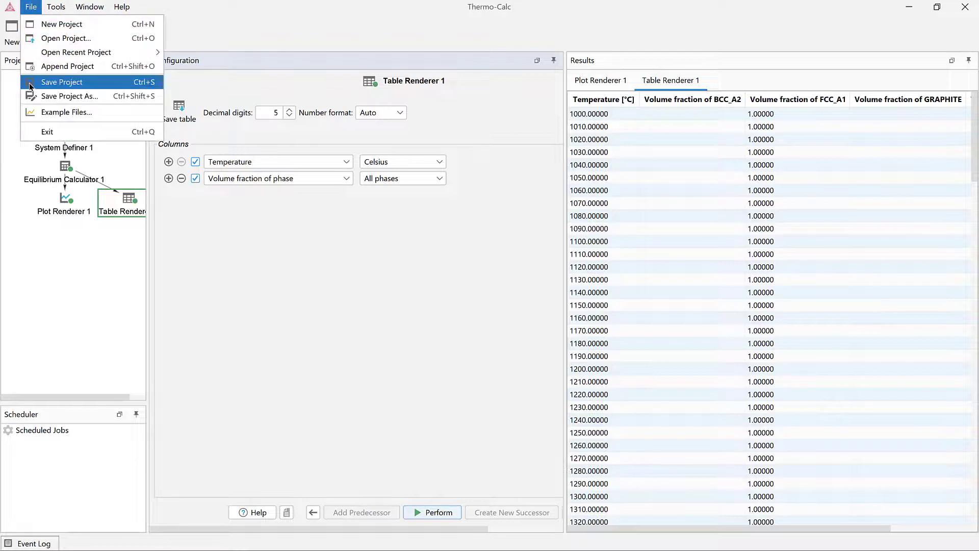
pyautogui.moveTo(69, 96)
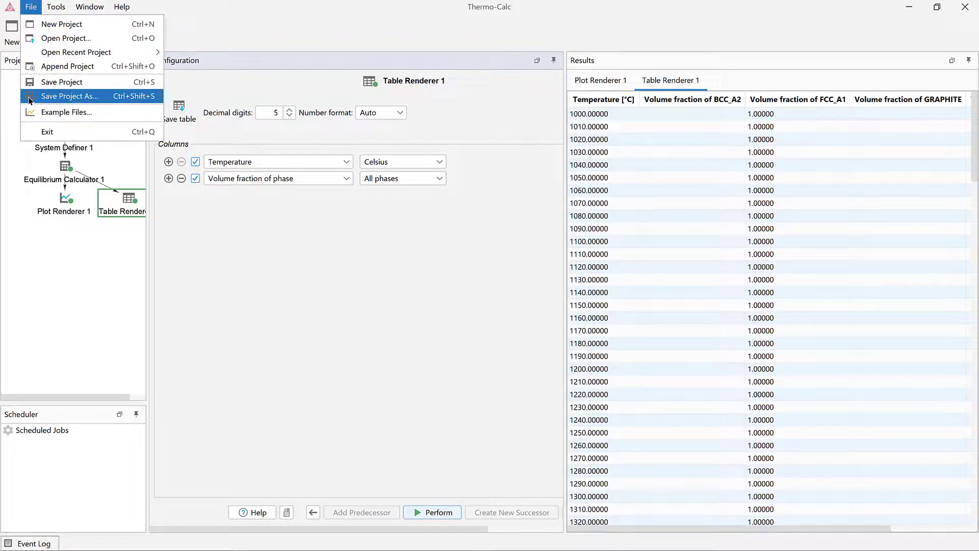
pyautogui.click(70, 95)
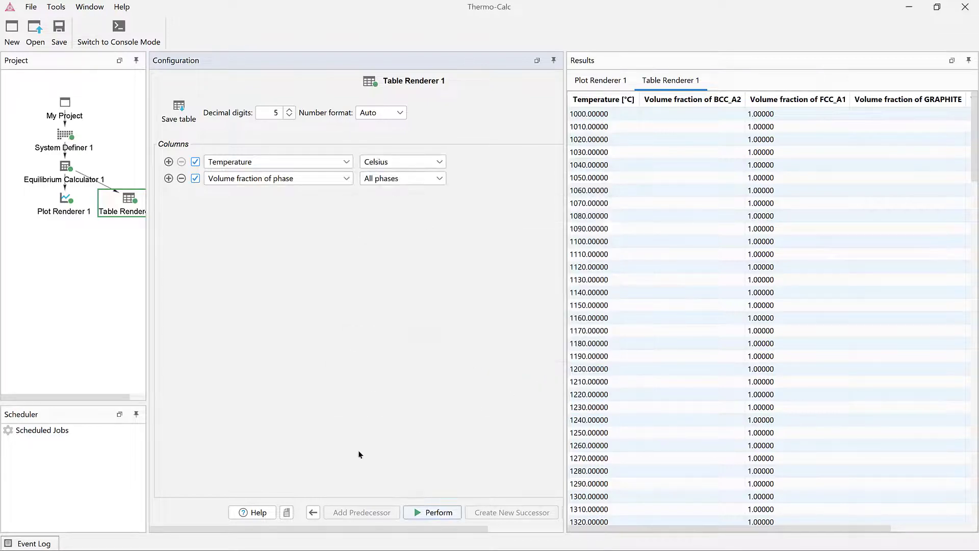
# - Write 'Great video!' in Table Renderer 1's Notes dialog and confirm it
pyautogui.click(286, 512)
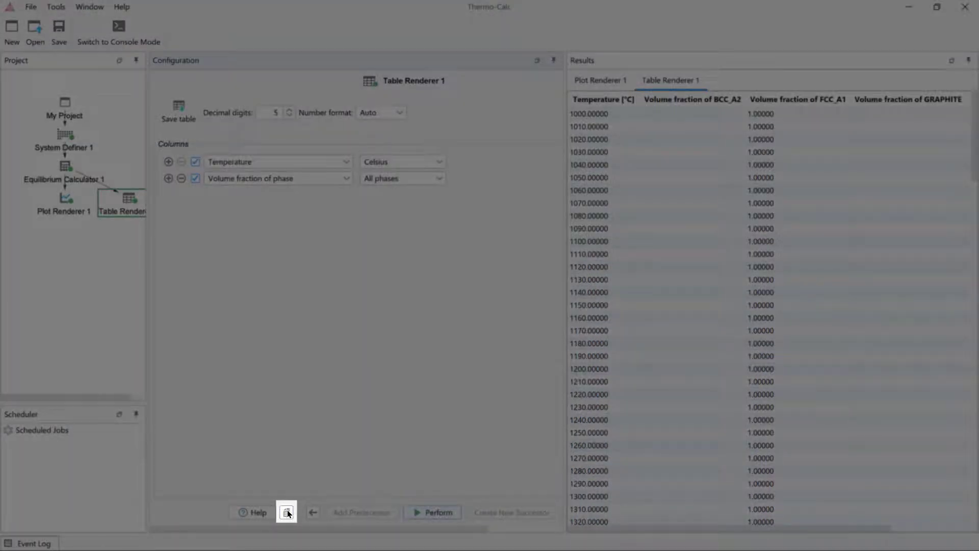
pyautogui.click(287, 512)
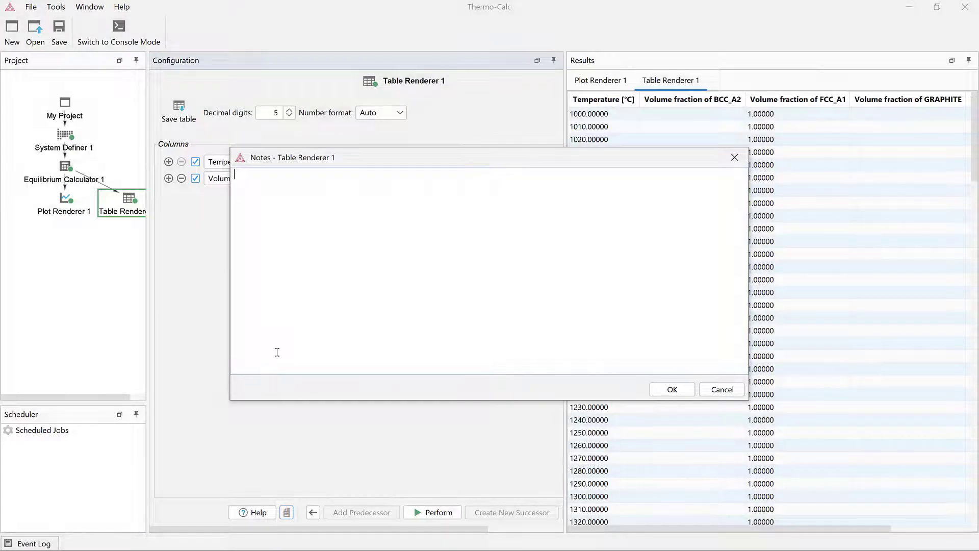
pyautogui.write('Great')
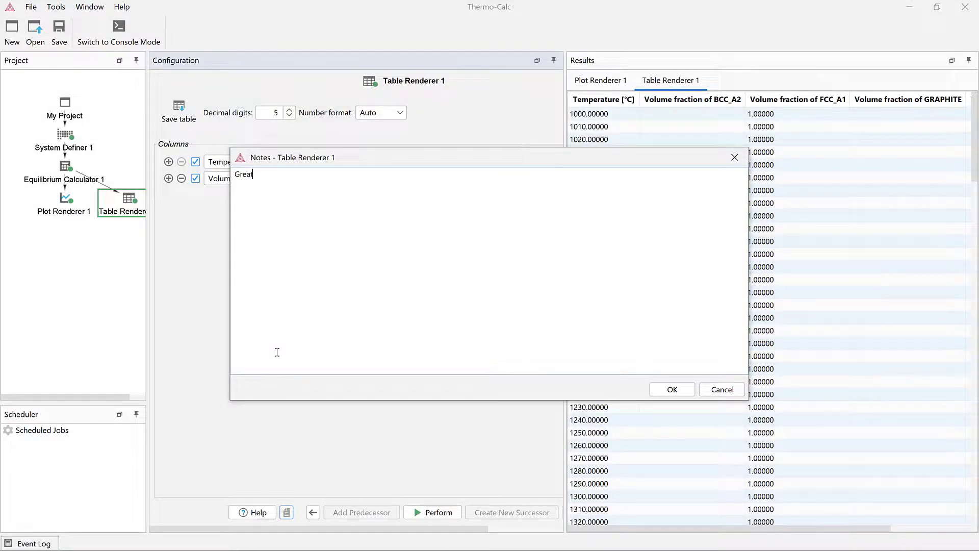
pyautogui.write('video!')
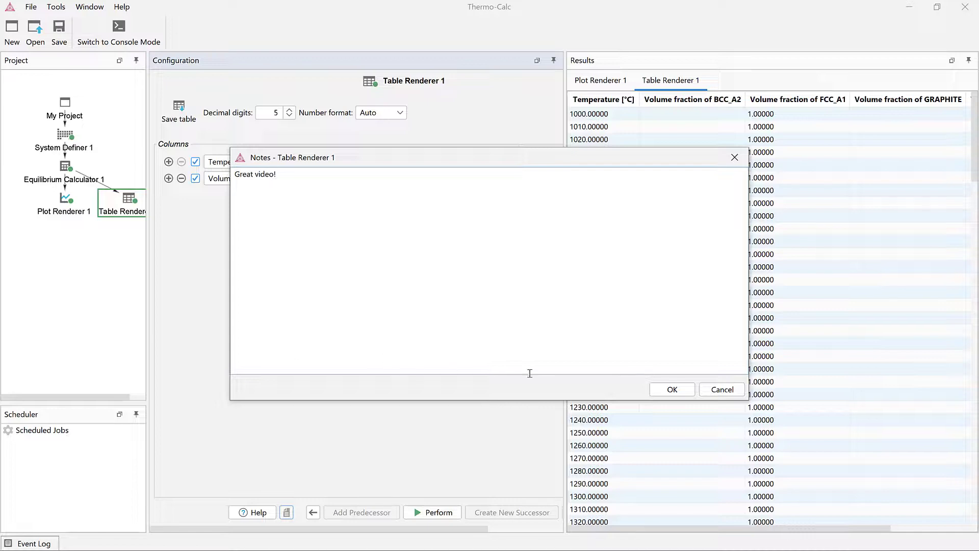
pyautogui.click(672, 389)
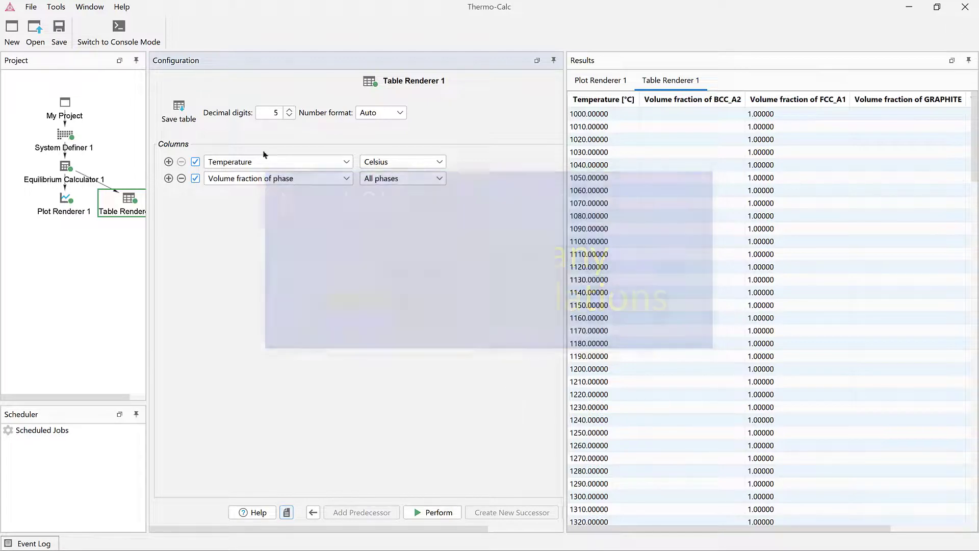
# - Browse My Project's Example Files into the Thermo-Calc folder to open Single point equilibrium Fe-C
pyautogui.click(65, 106)
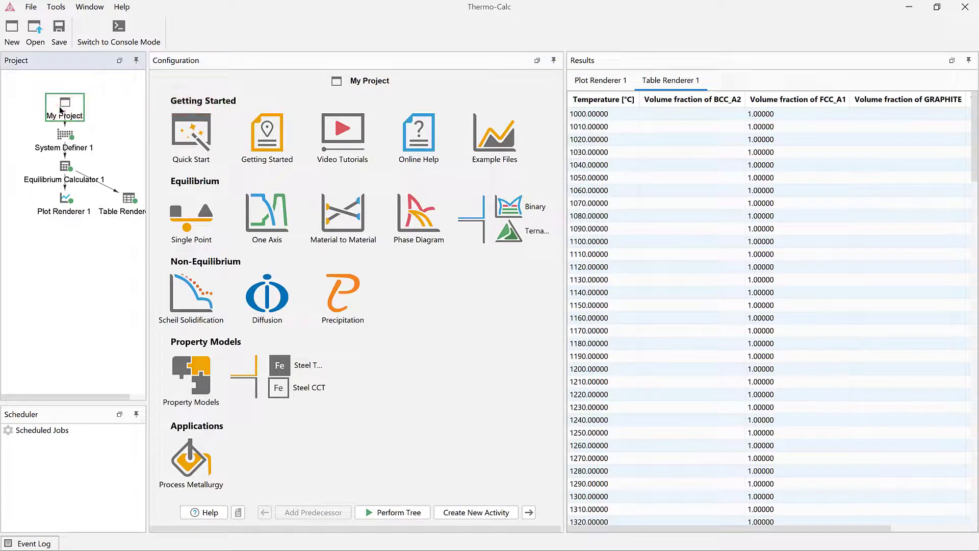
pyautogui.moveTo(419, 134)
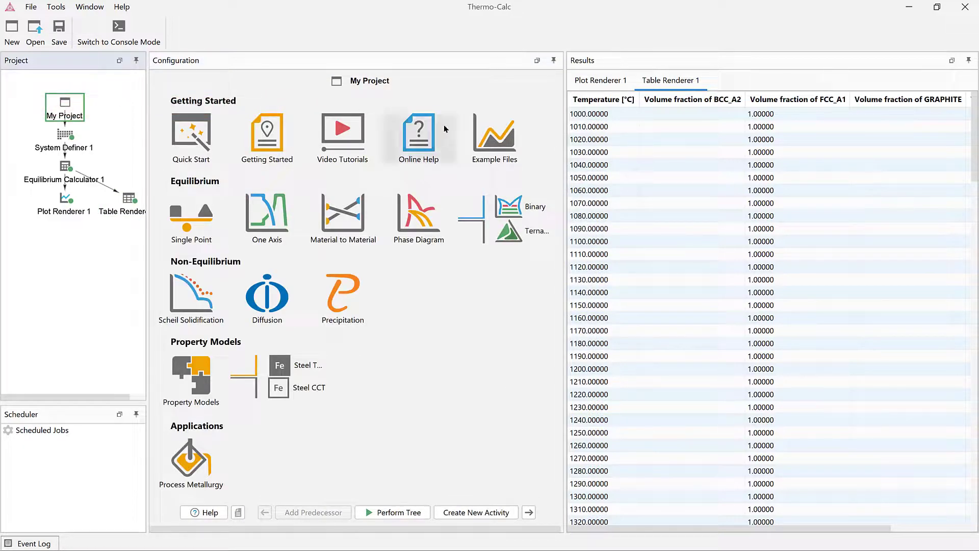
pyautogui.moveTo(495, 128)
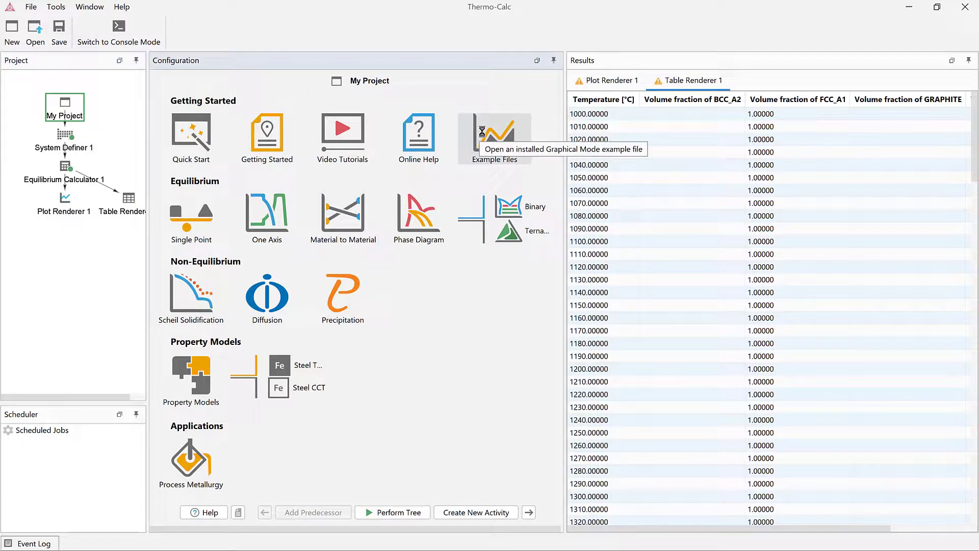
pyautogui.click(494, 131)
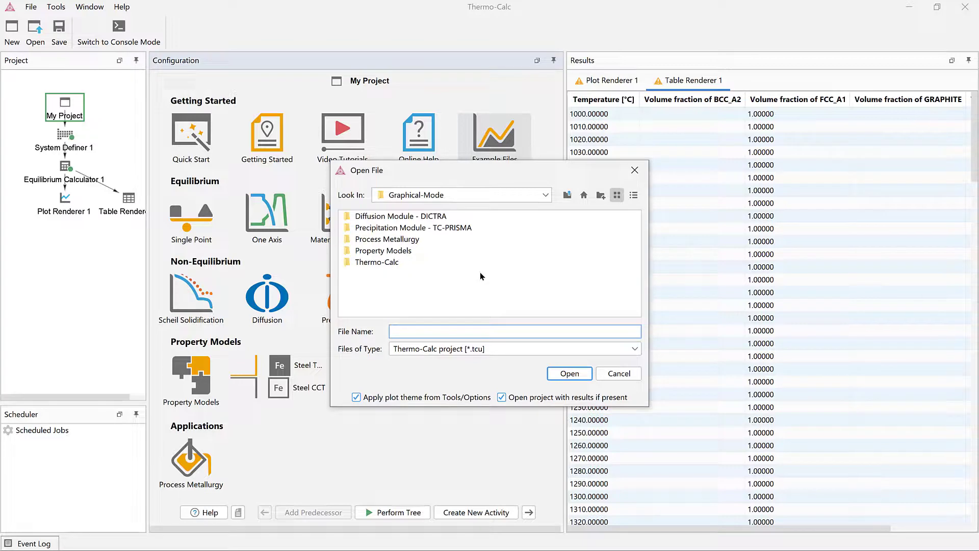
pyautogui.moveTo(393, 266)
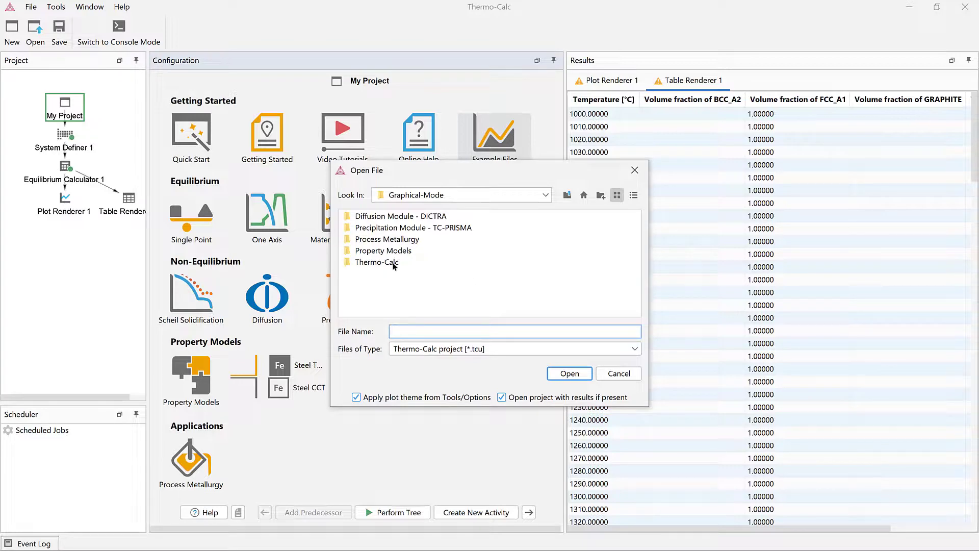
pyautogui.doubleClick(377, 262)
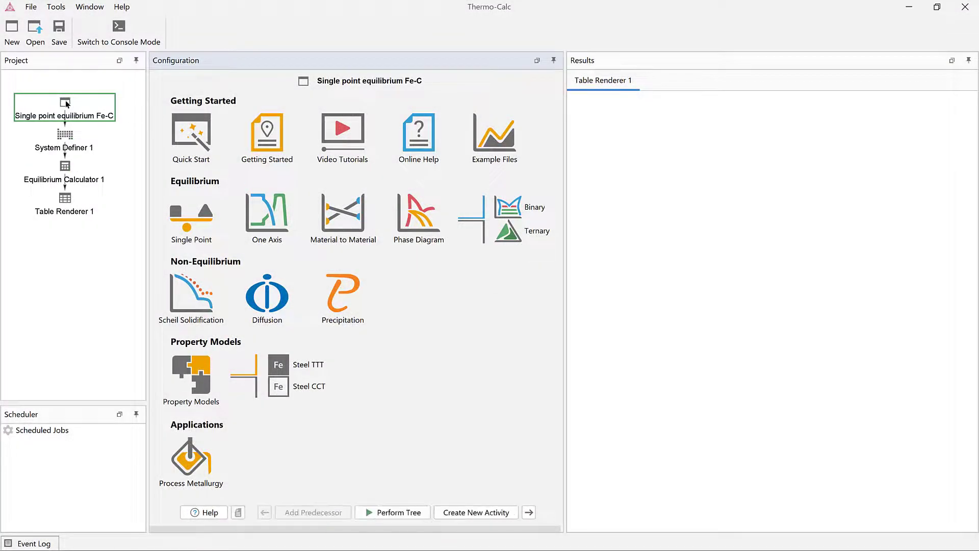
pyautogui.rightClick(64, 107)
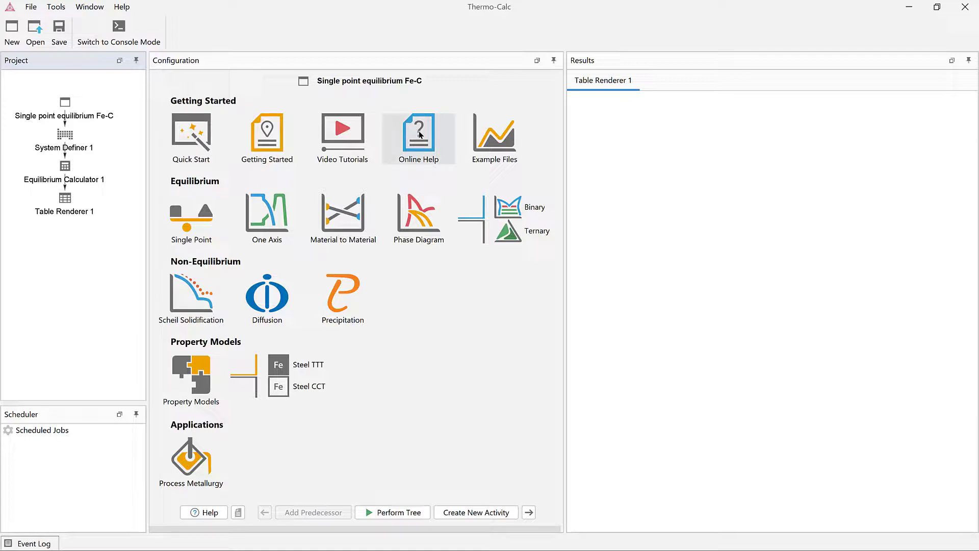
# - Open Online Help and show its Thermo-Calc topics menu
pyautogui.click(417, 137)
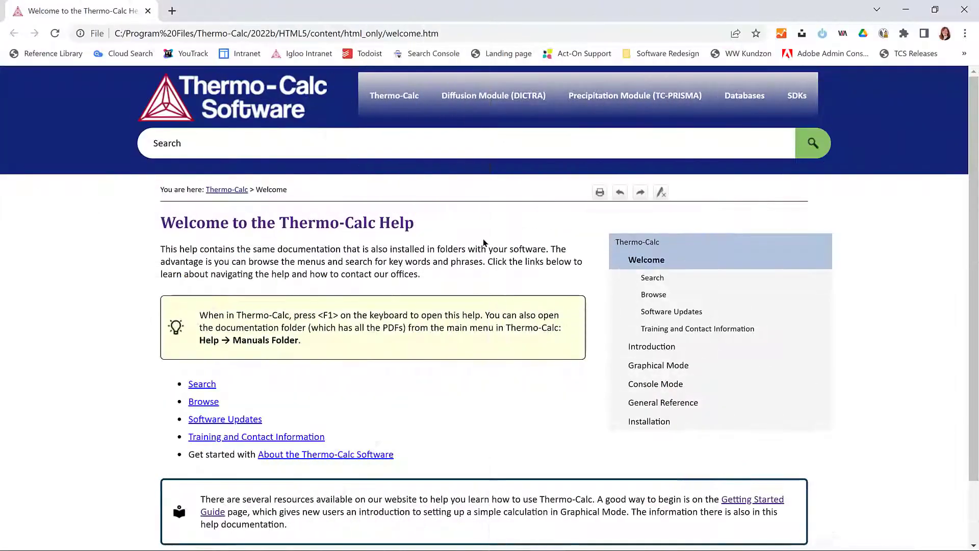
pyautogui.click(394, 95)
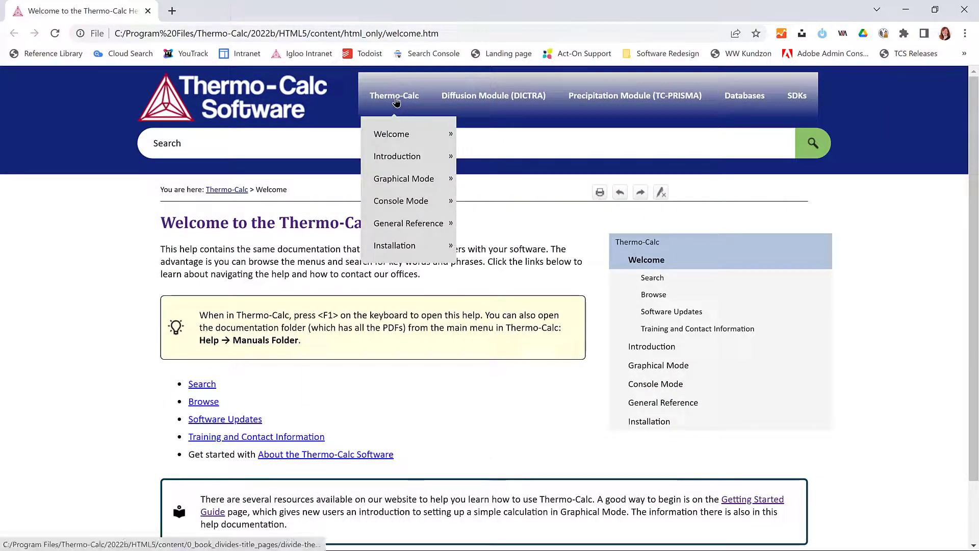
pyautogui.moveTo(404, 179)
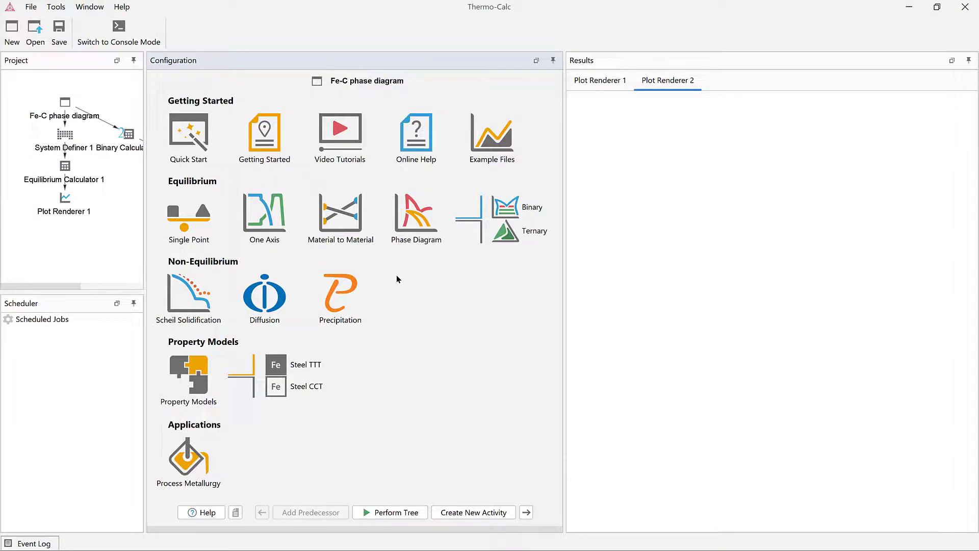
pyautogui.moveTo(340, 131)
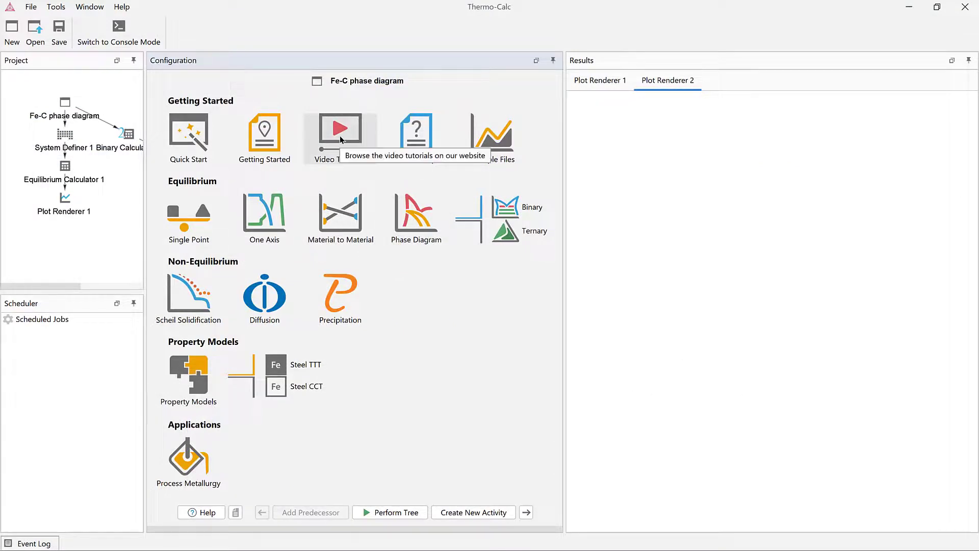
# - Open the website's Video Tutorials page and scroll through its tutorial categories
pyautogui.click(340, 128)
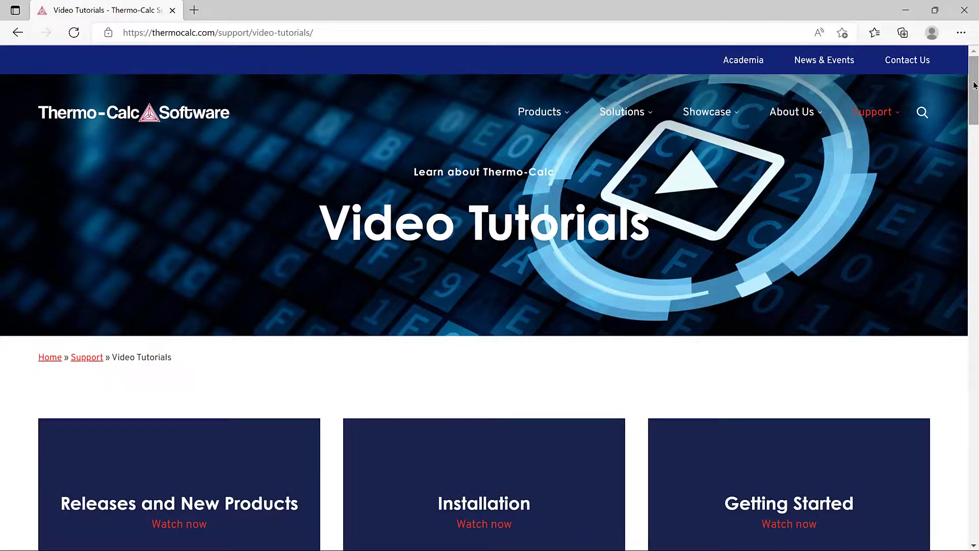
pyautogui.scroll(-3)
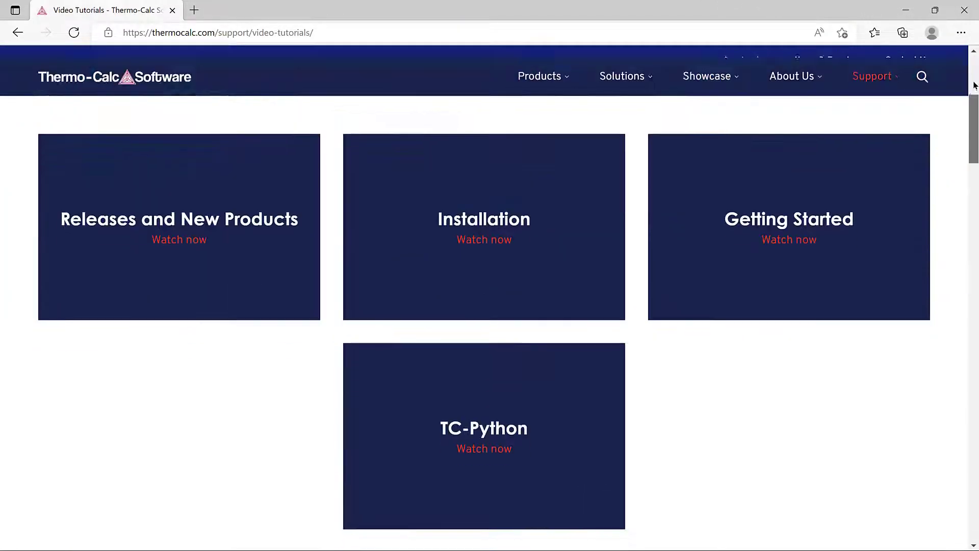